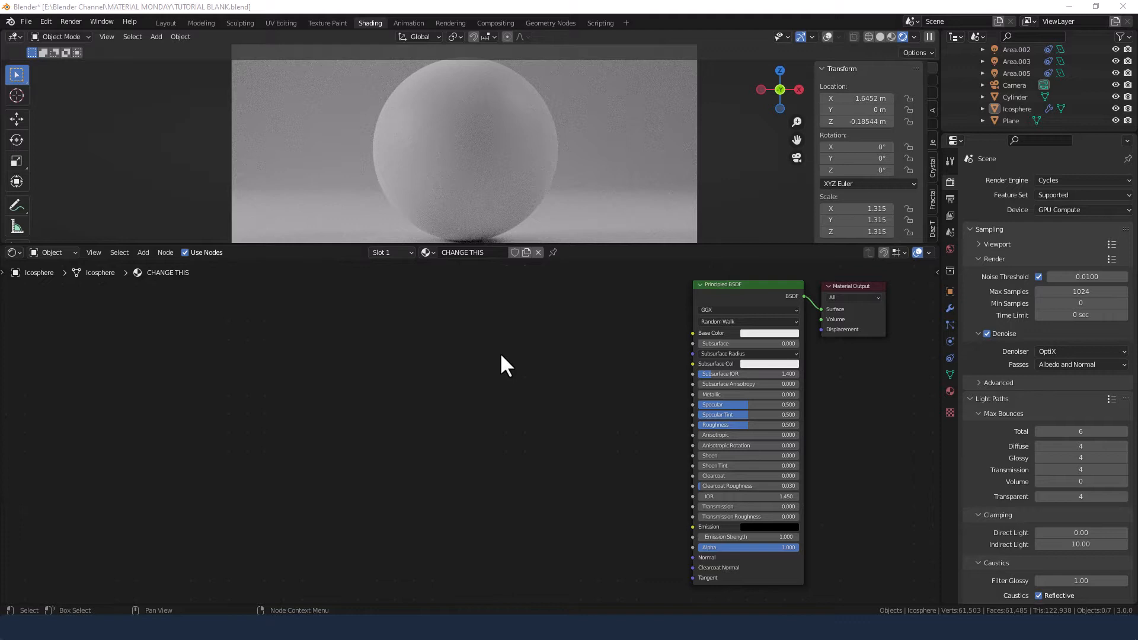
pyautogui.moveTo(505, 366)
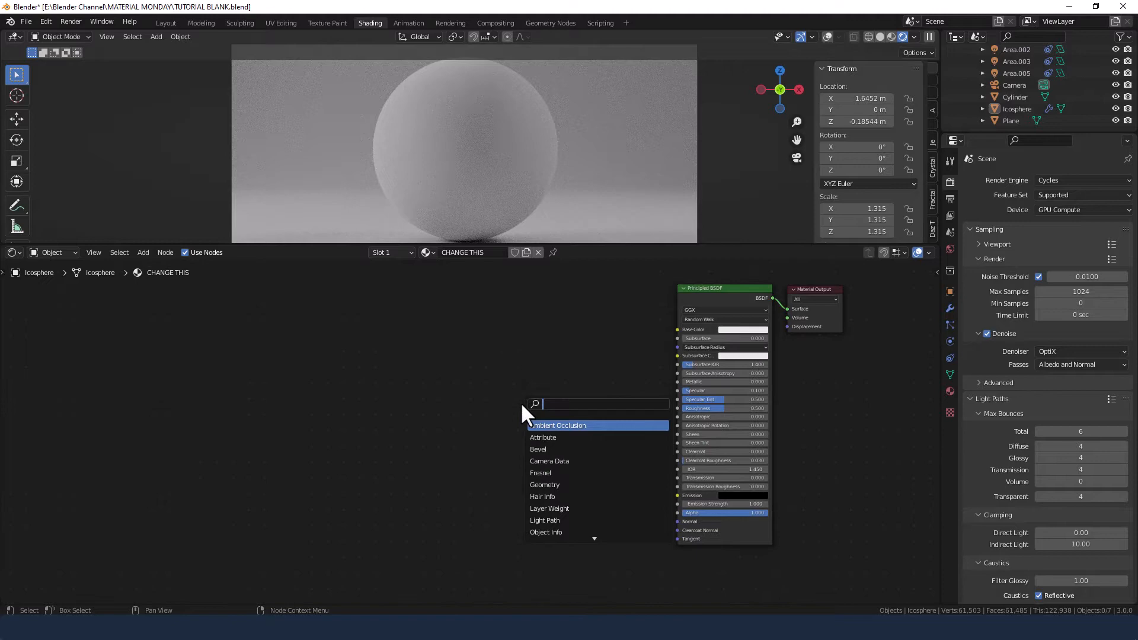
# Add a Displacement node and connect it to the Material Output's Displacement input
pyautogui.write('Dis')
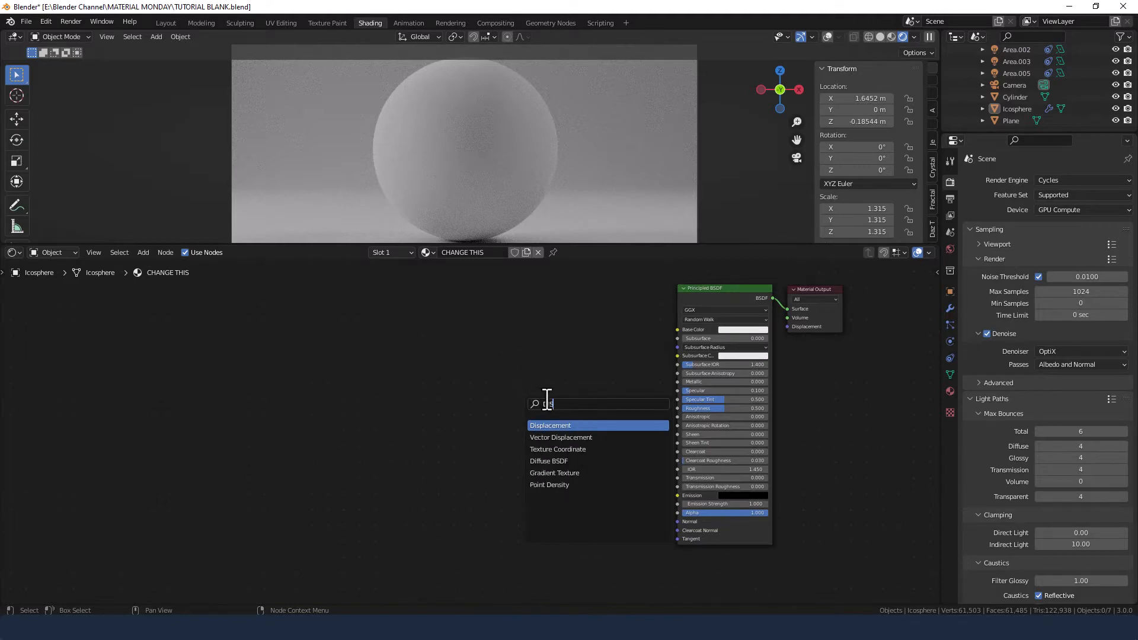
pyautogui.click(550, 426)
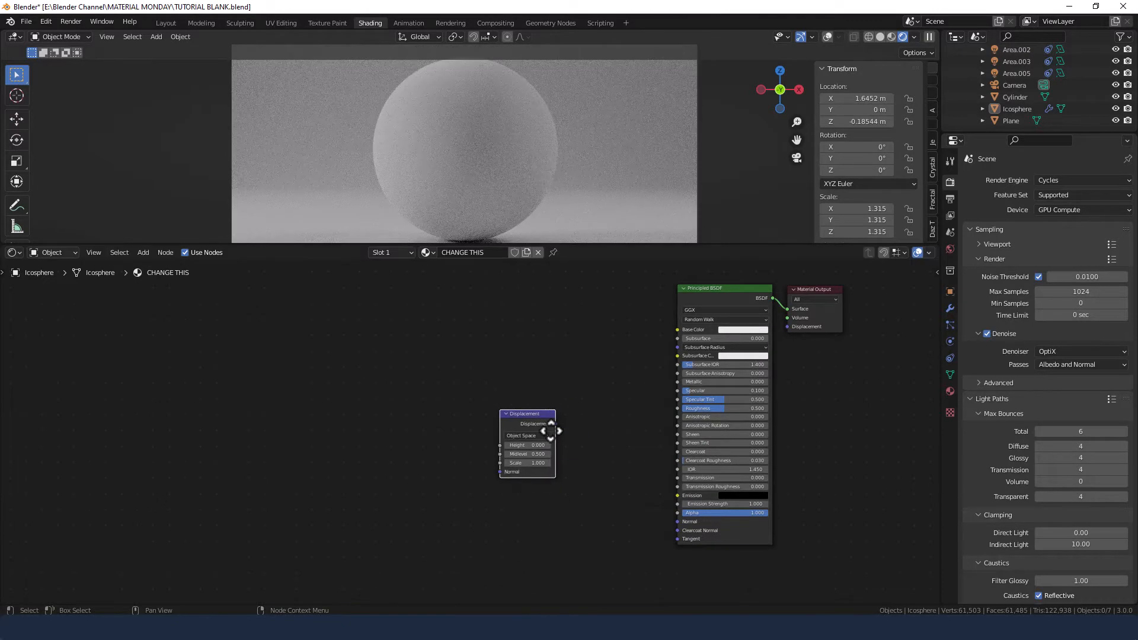
pyautogui.moveTo(551, 424); pyautogui.dragTo(786, 327)
pyautogui.write('N')
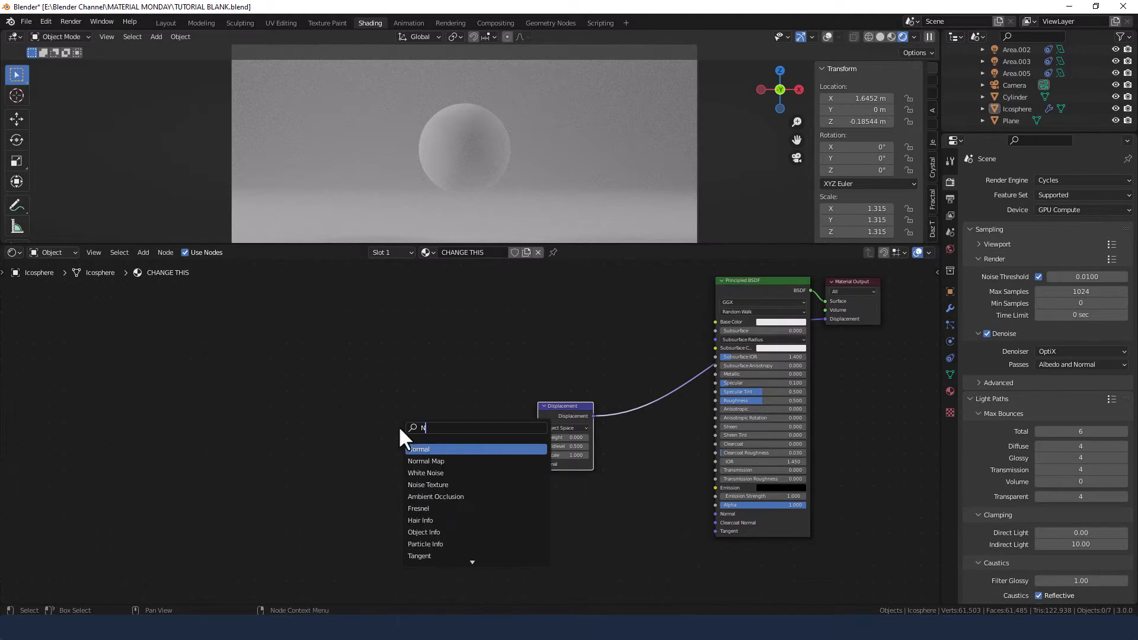
# Add a Noise Texture driving Displacement Height and set Midlevel to 0.6
pyautogui.click(428, 484)
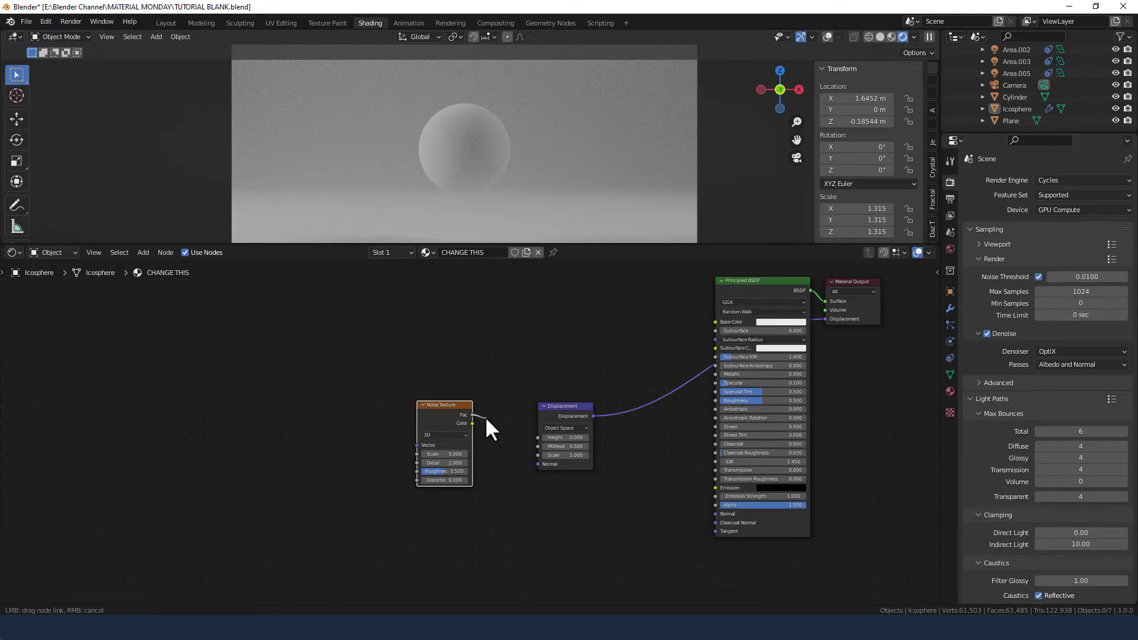
pyautogui.moveTo(472, 424); pyautogui.dragTo(539, 436)
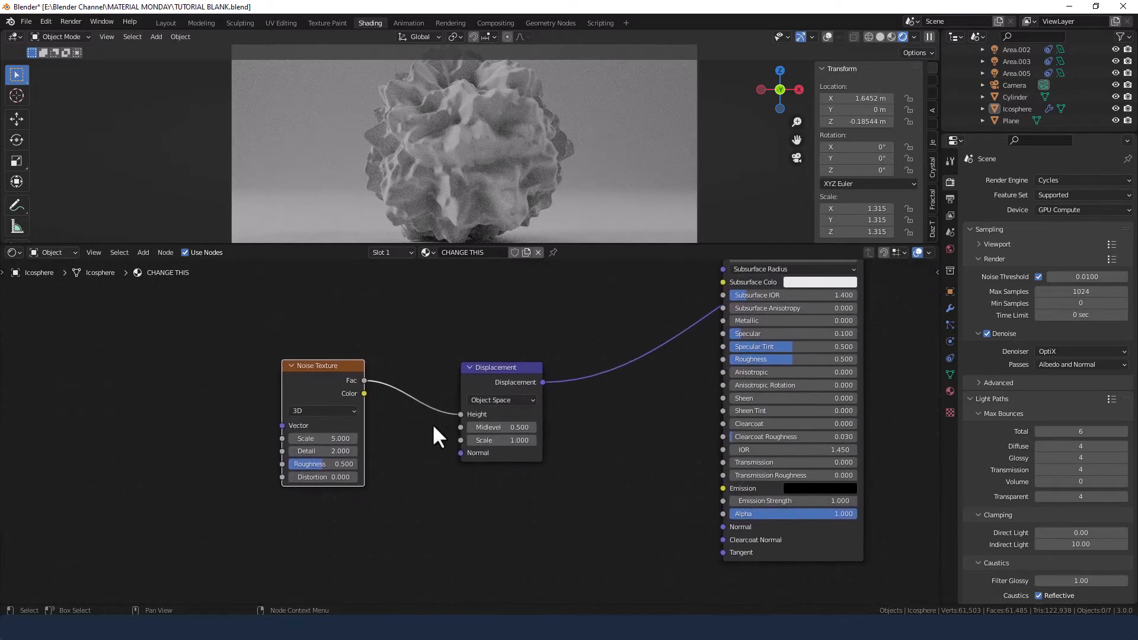
pyautogui.moveTo(429, 444)
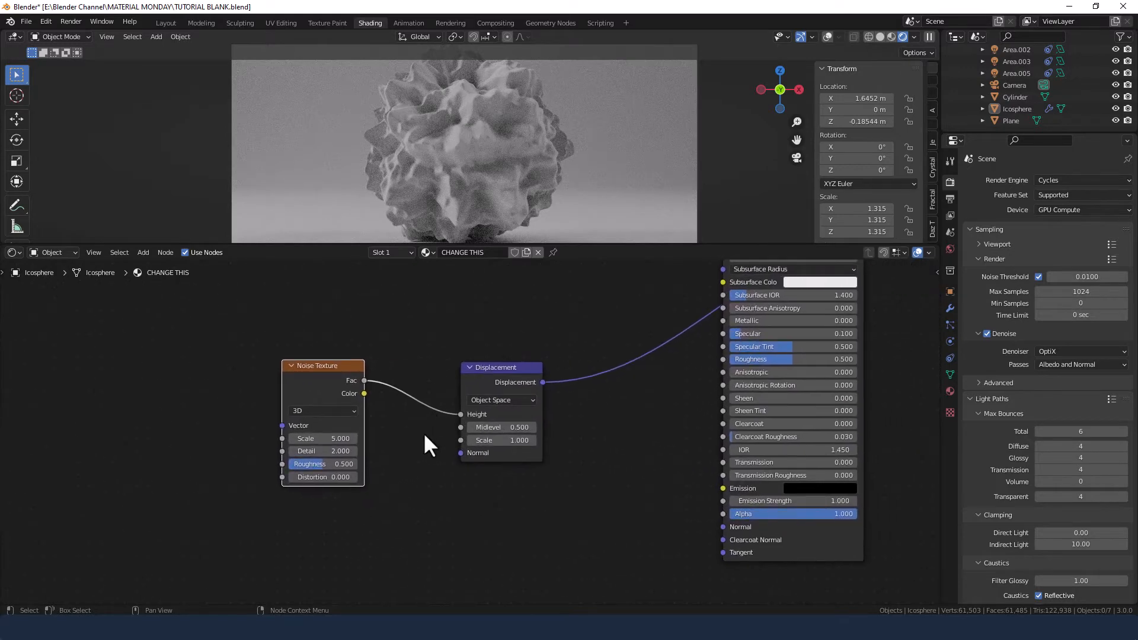
pyautogui.doubleClick(503, 427)
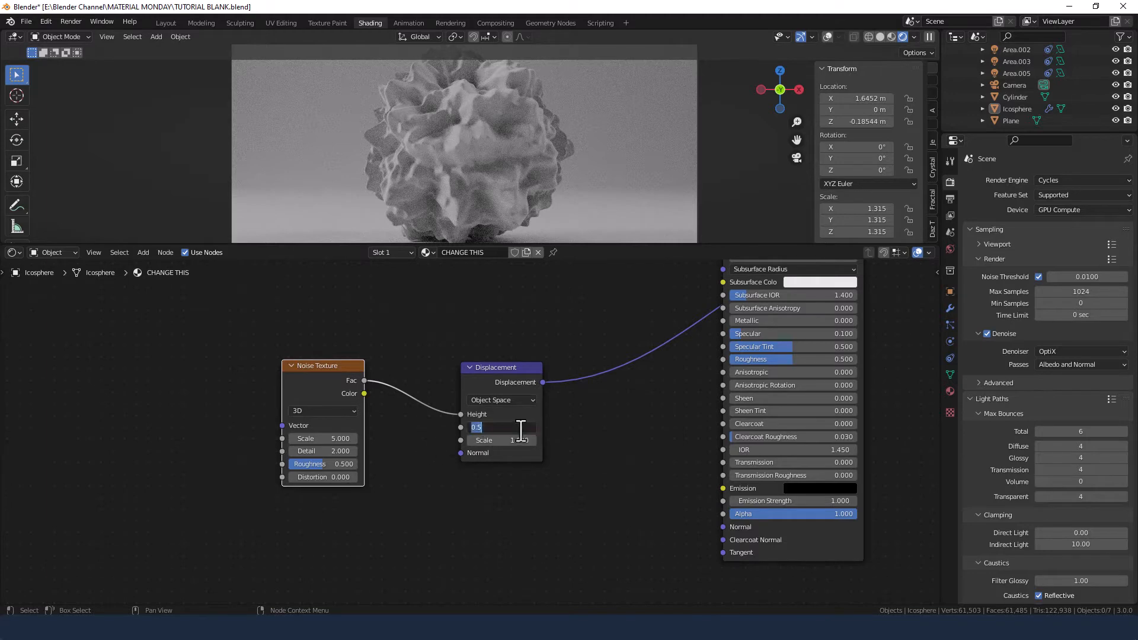
pyautogui.write('0.650')
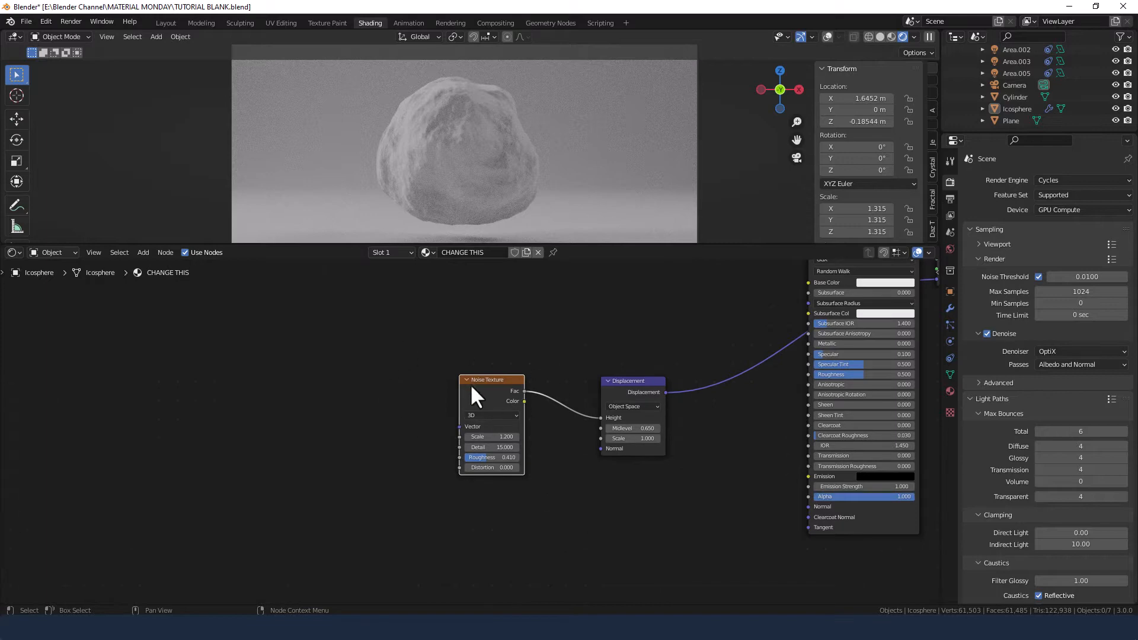
pyautogui.moveTo(390, 443)
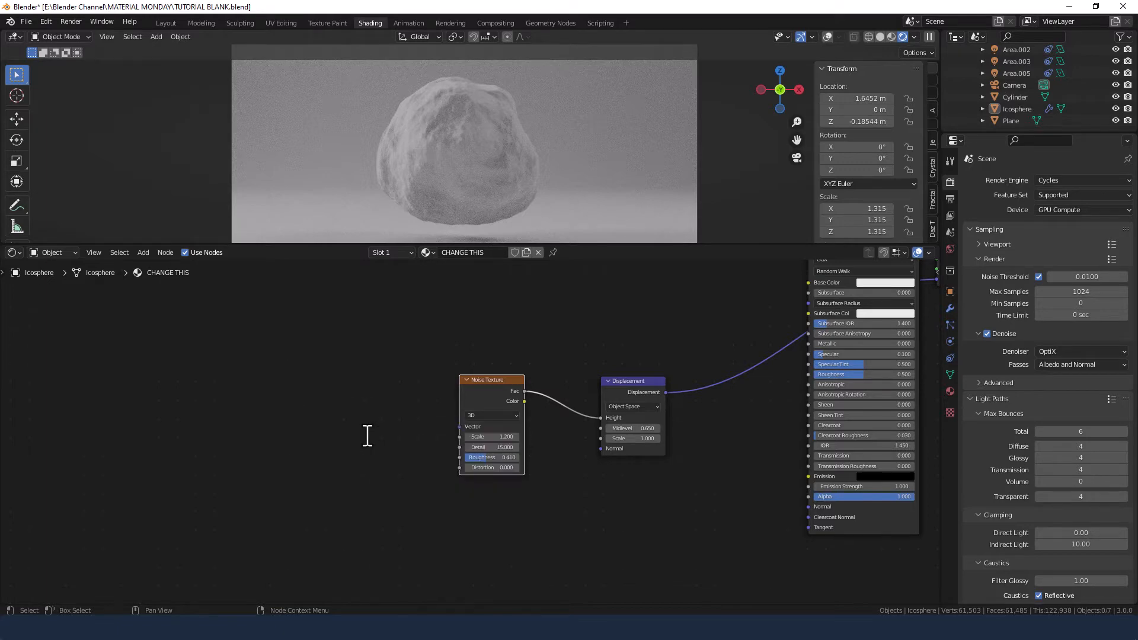
pyautogui.moveTo(472, 403)
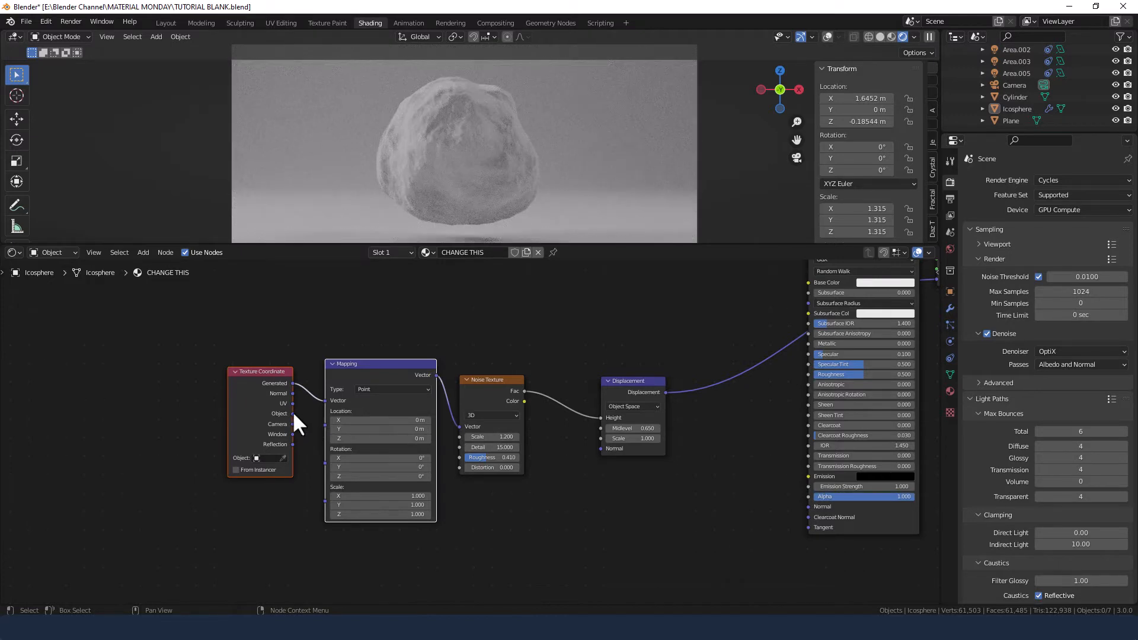
pyautogui.moveTo(283, 425)
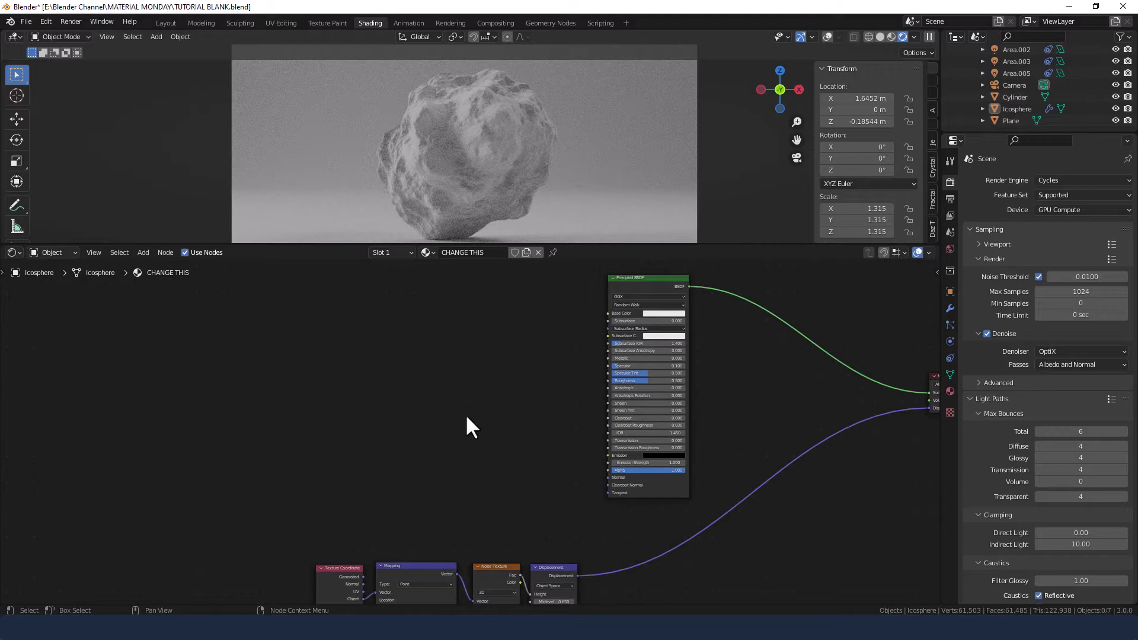
# Add a Math Add node at 0.300 feeding a ColorRamp into Base Color
pyautogui.write('c')
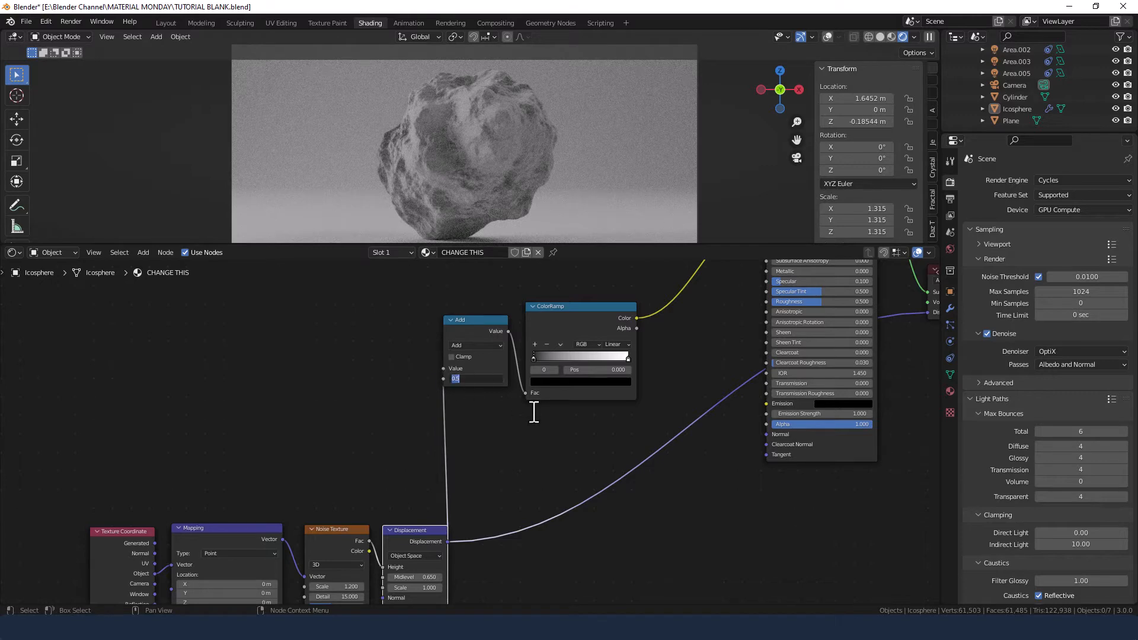
pyautogui.write('0.300')
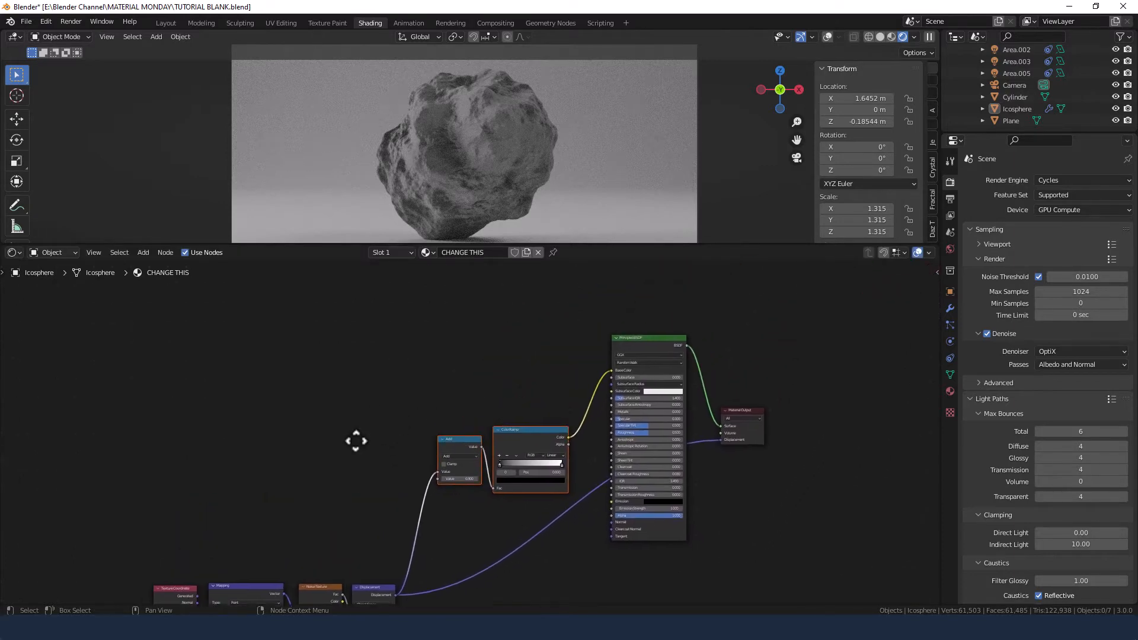
# Add a Musgrave Texture, second ColorRamp and MixRGB blending both ramps into Base Color
pyautogui.write('M')
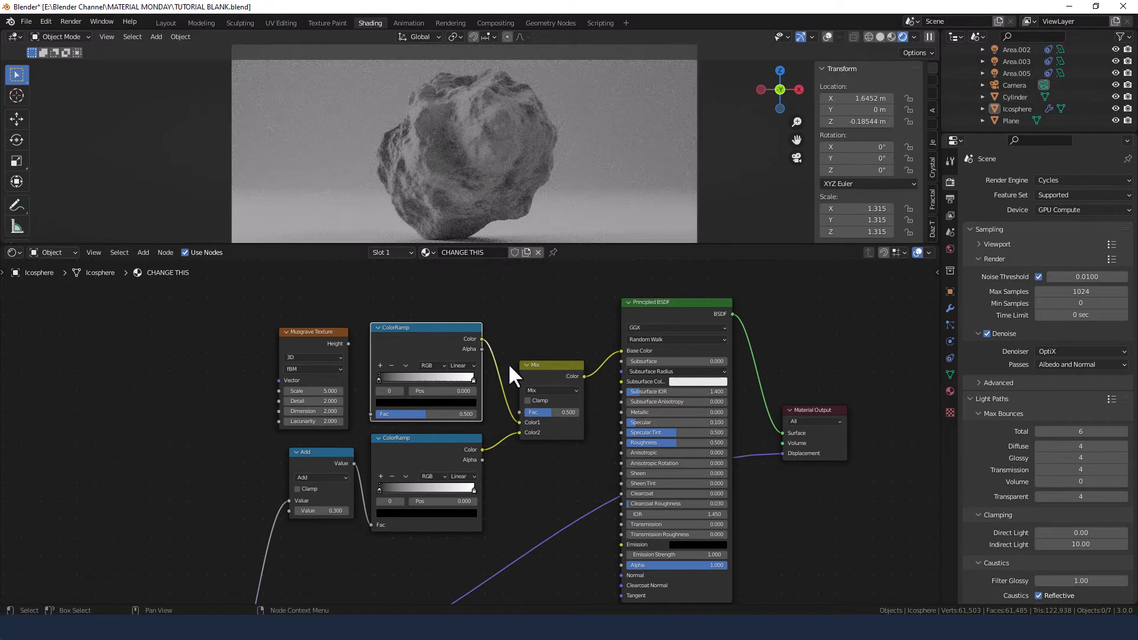
pyautogui.moveTo(352, 355)
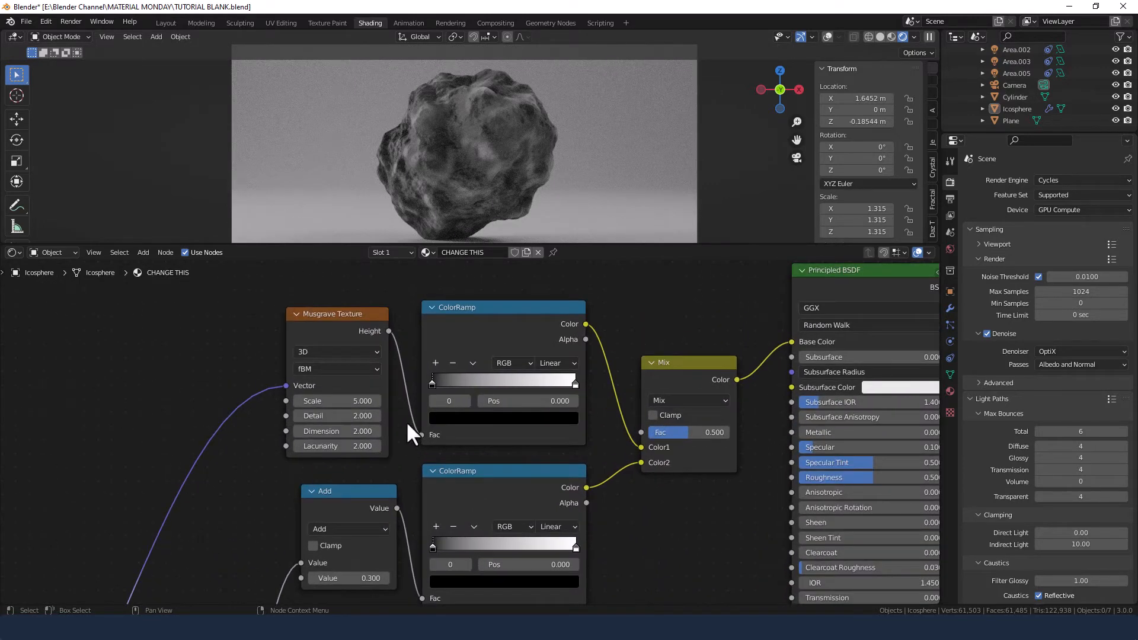
# Edit the Musgrave values and switch the upper ColorRamp to B-Spline interpolation
pyautogui.doubleClick(336, 401)
pyautogui.write('1.000')
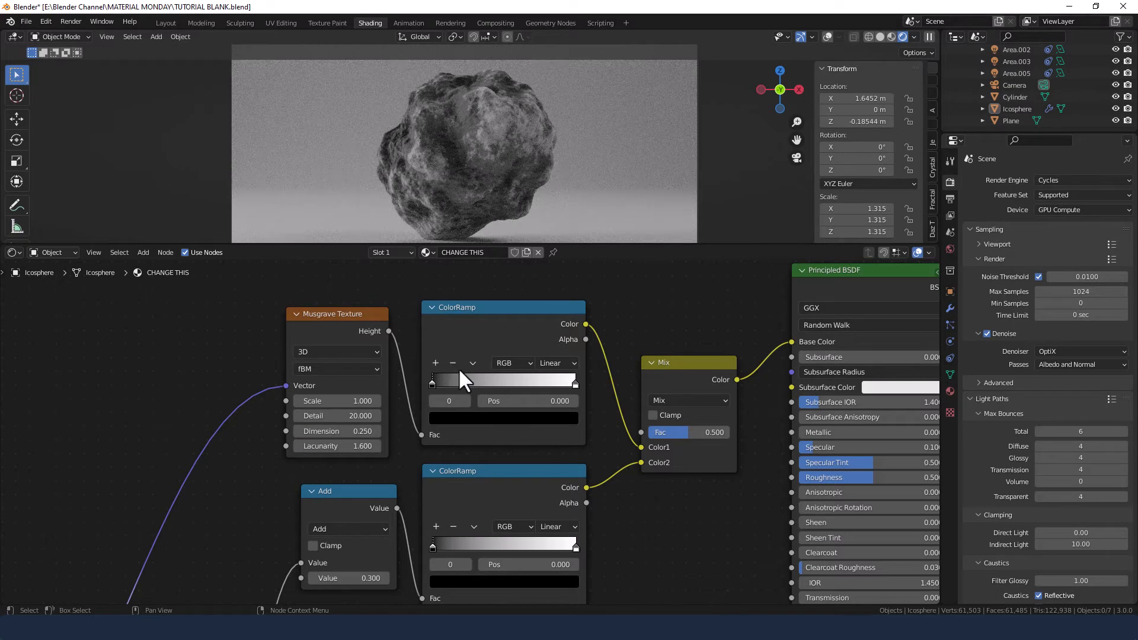
pyautogui.moveTo(494, 159)
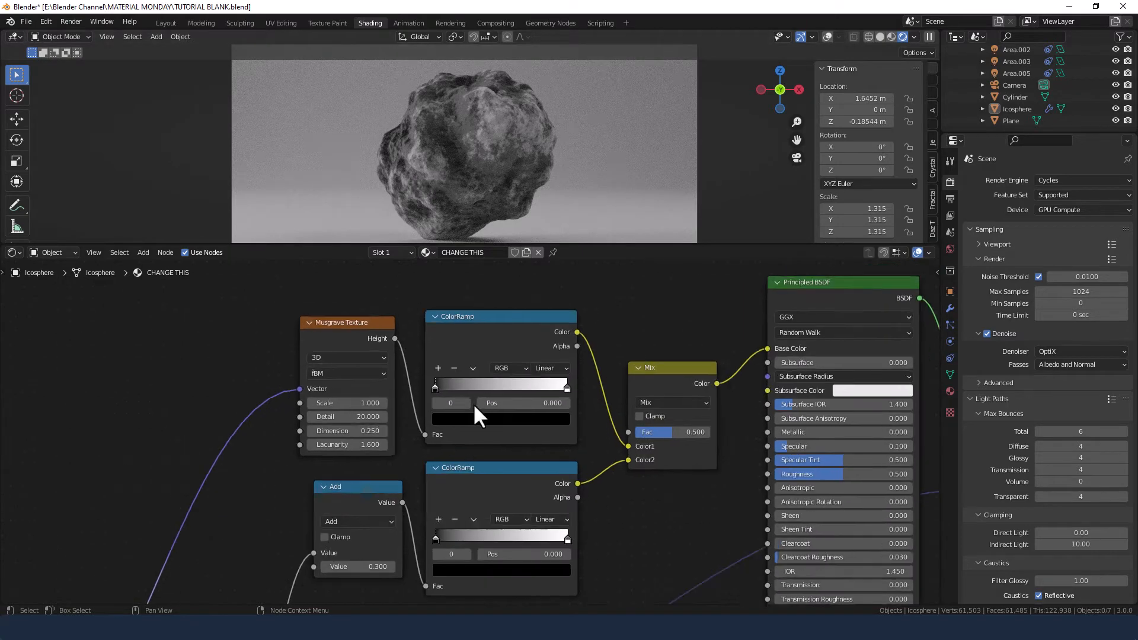
pyautogui.click(545, 358)
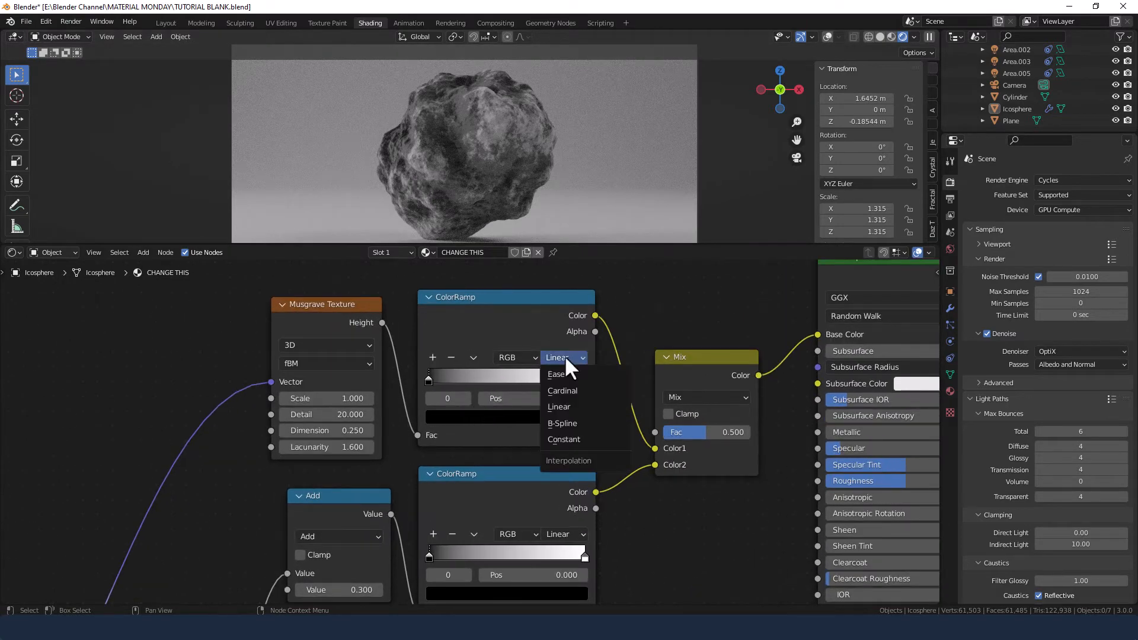
pyautogui.moveTo(573, 407)
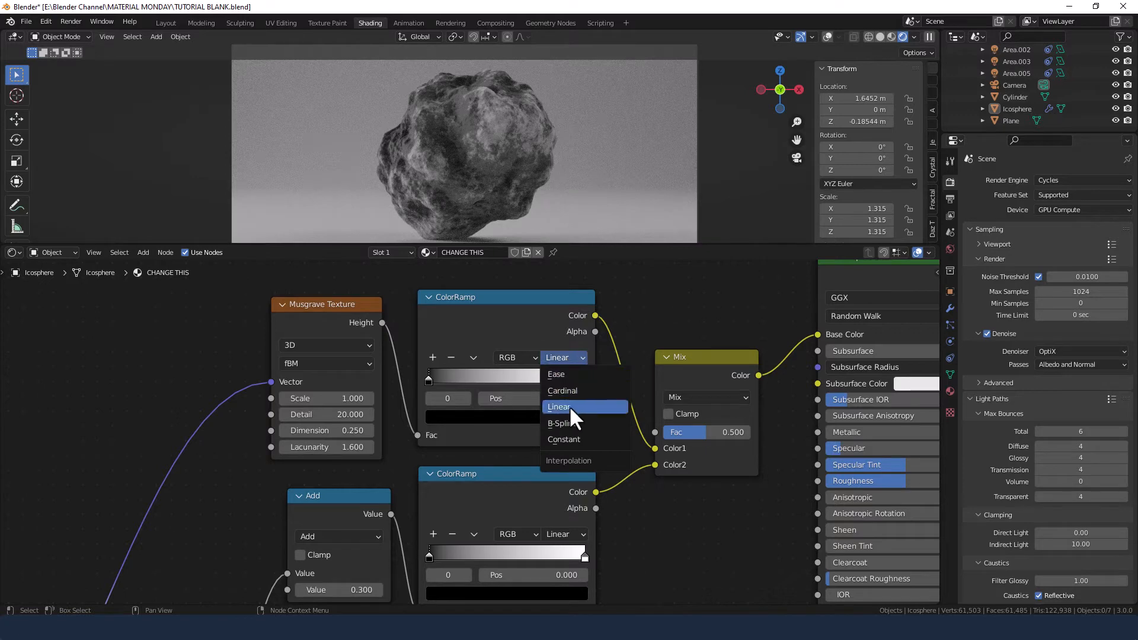
pyautogui.click(560, 423)
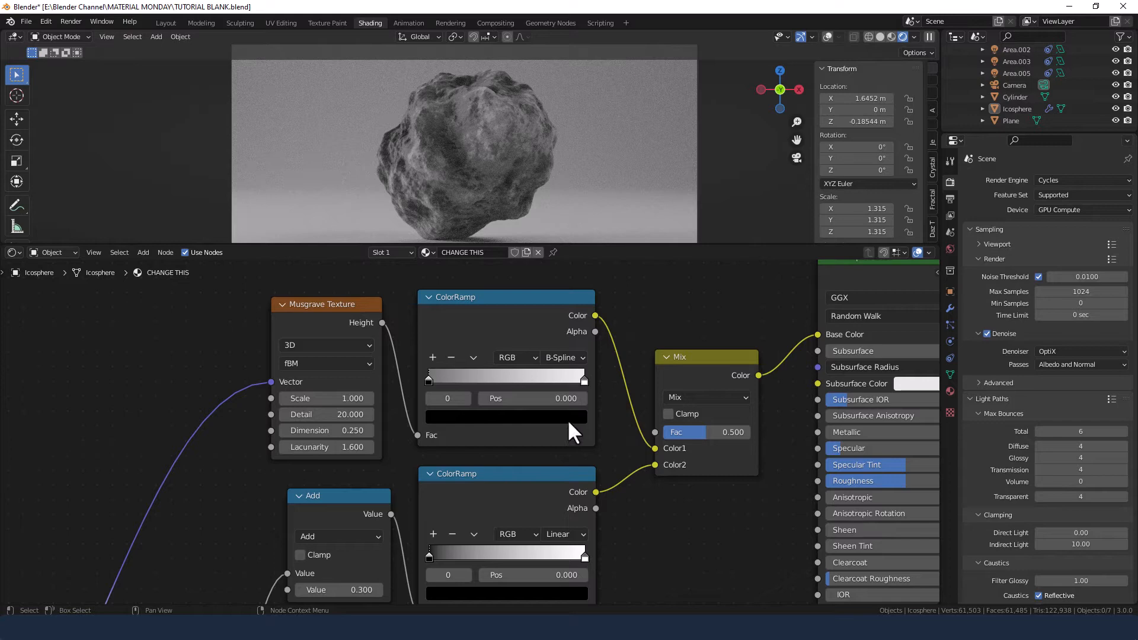
# Flip the upper Musgrave ColorRamp so its dark and light ends swap
pyautogui.click(473, 357)
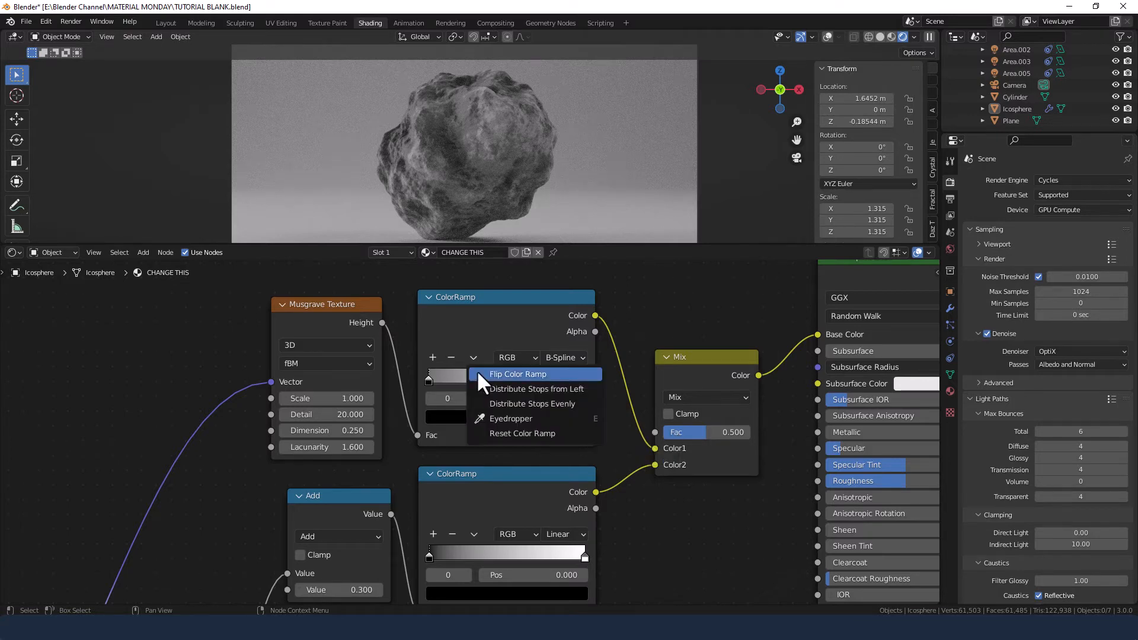
pyautogui.click(517, 375)
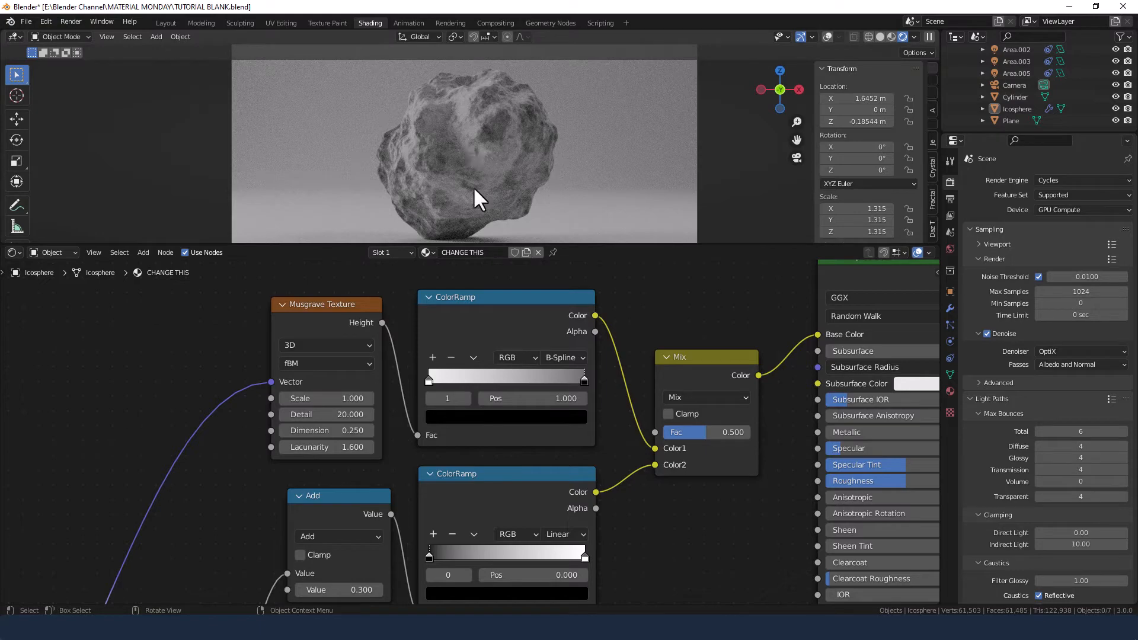
pyautogui.click(472, 356)
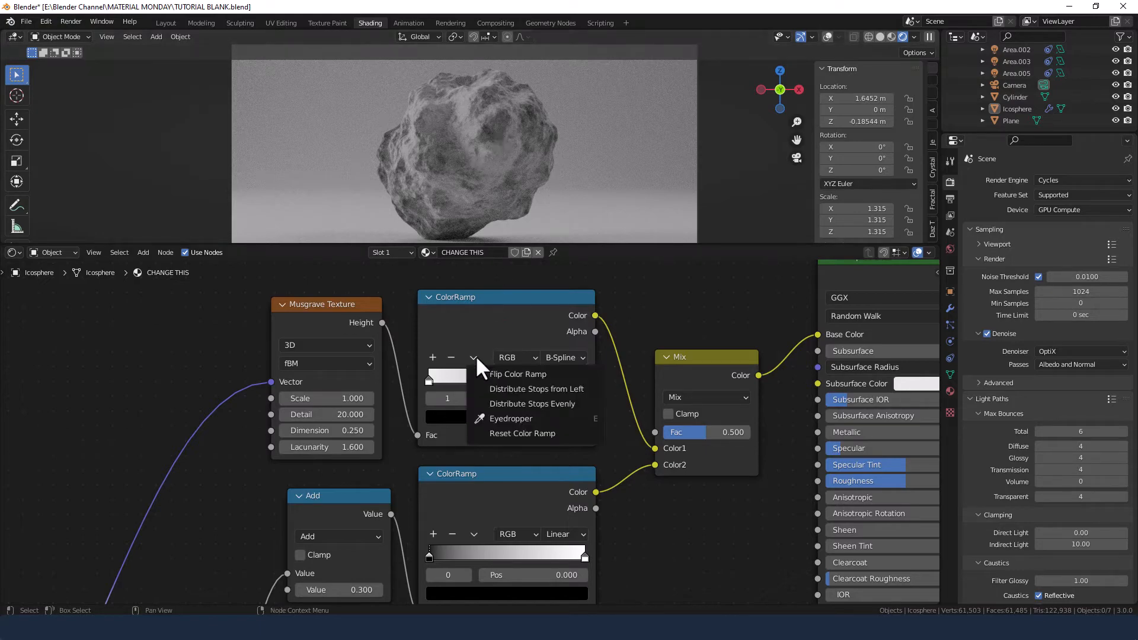
pyautogui.moveTo(518, 374)
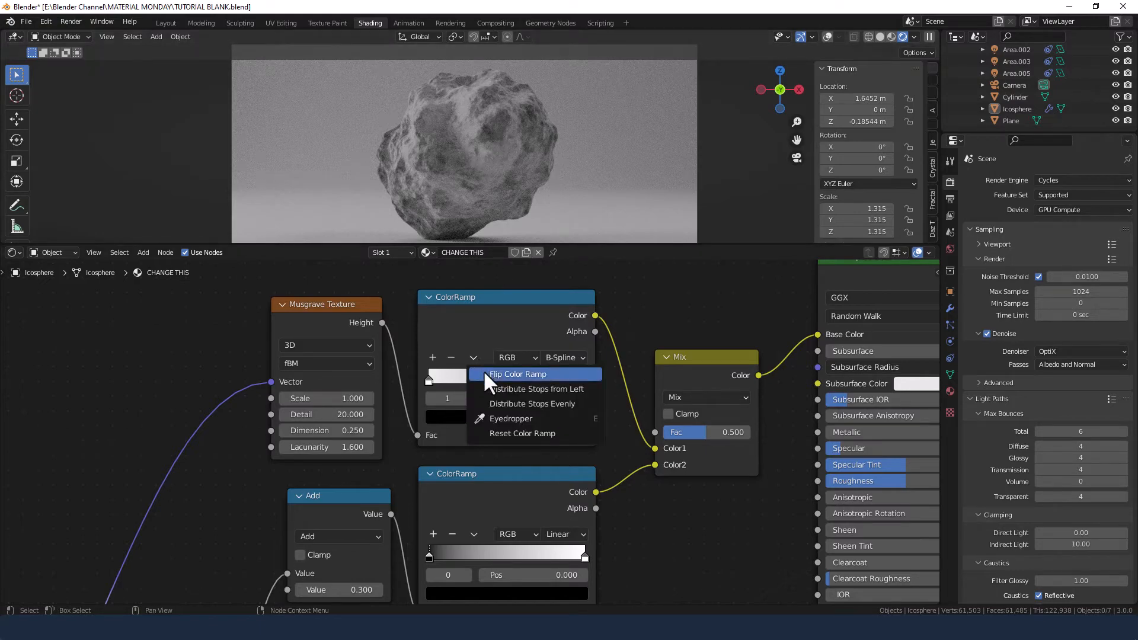
pyautogui.click(516, 373)
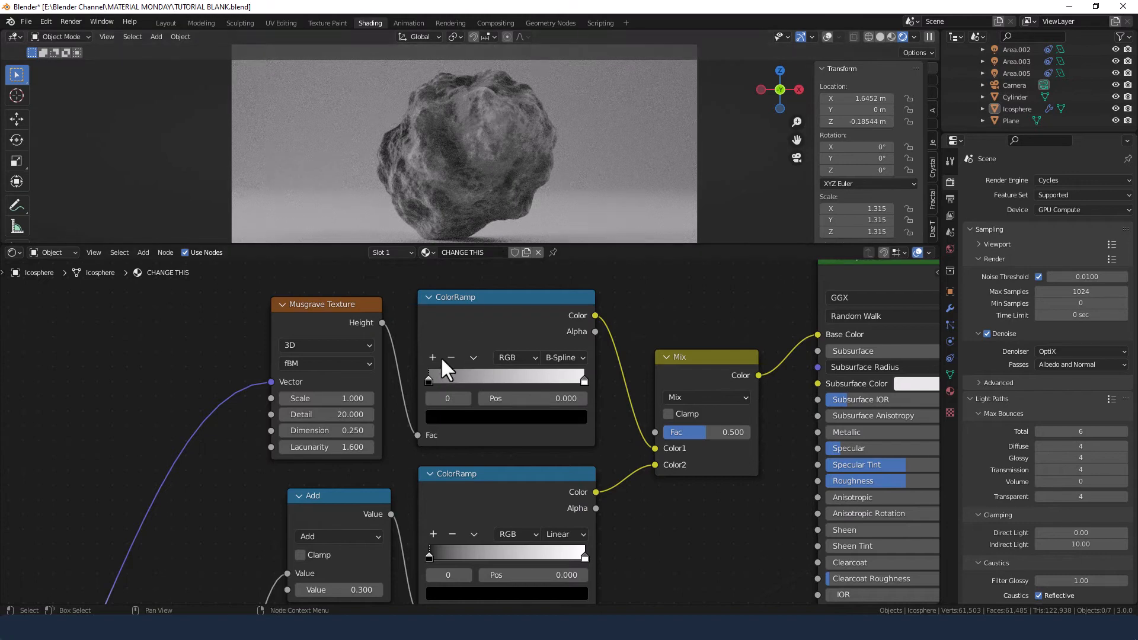
pyautogui.click(472, 357)
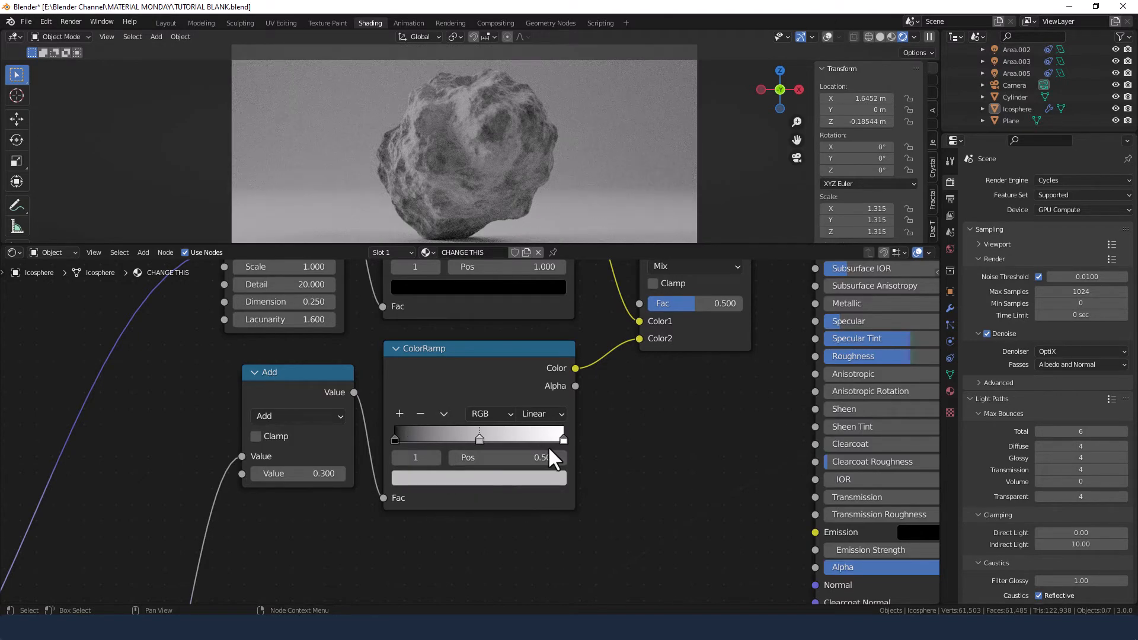
# Place the lower ColorRamp's middle stop at about 0.573 and set B-Spline interpolation
pyautogui.moveTo(478, 439); pyautogui.dragTo(496, 440)
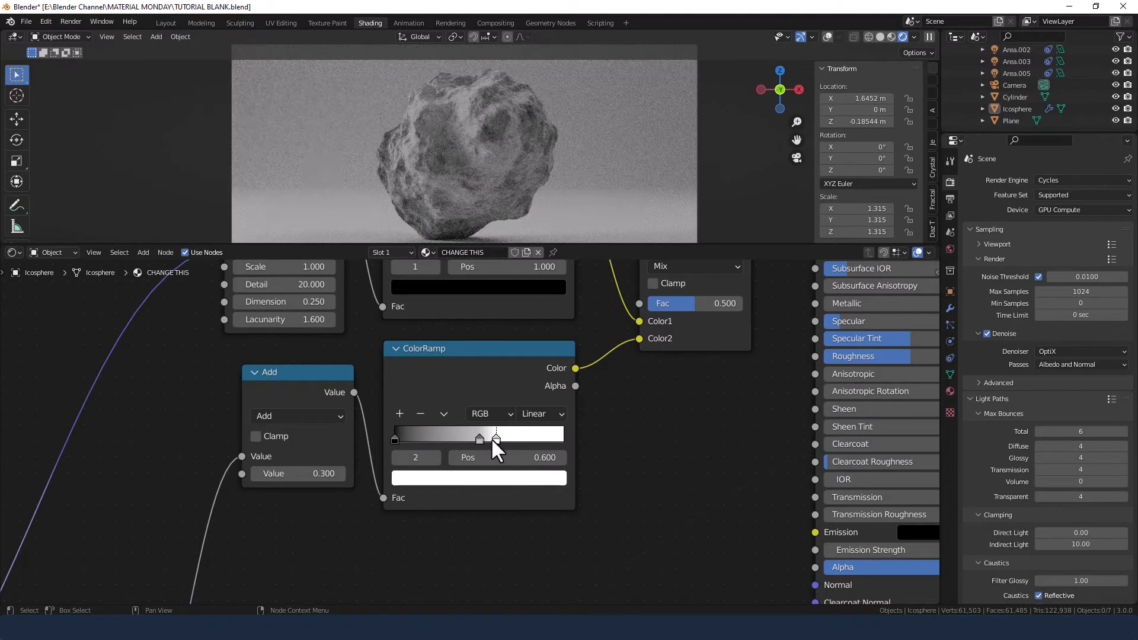
pyautogui.moveTo(496, 439); pyautogui.dragTo(494, 439)
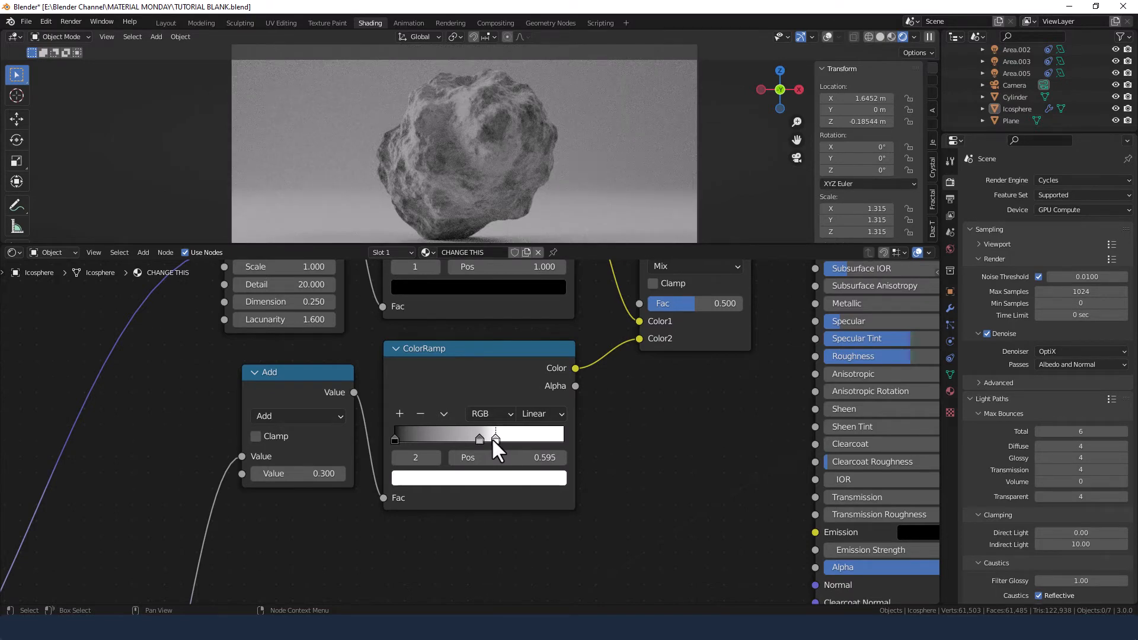
pyautogui.moveTo(496, 437); pyautogui.dragTo(494, 438)
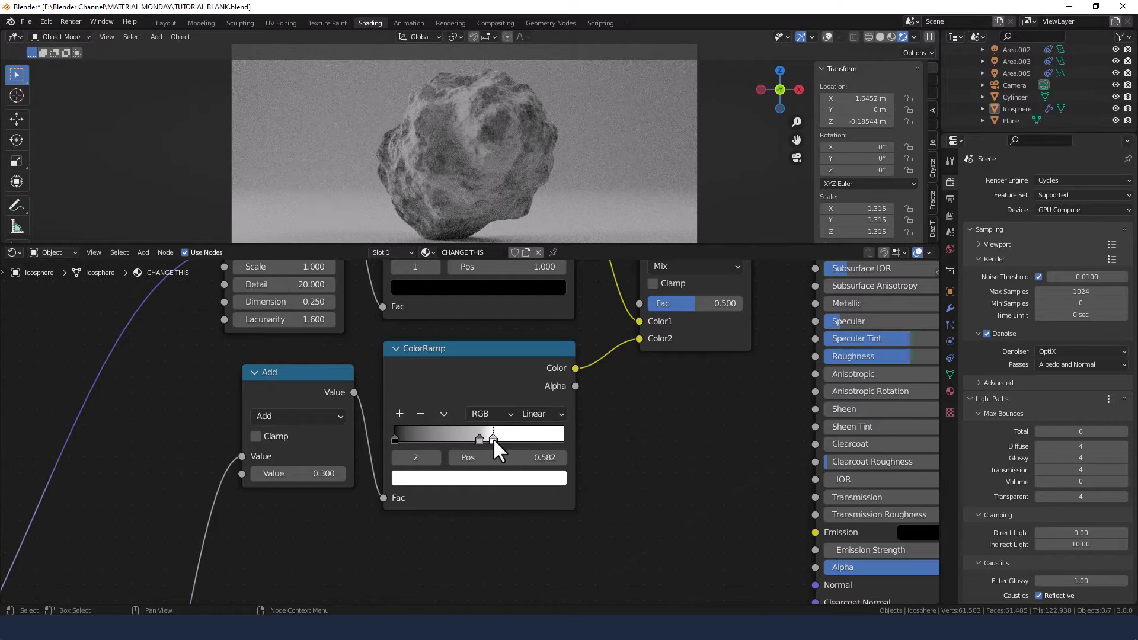
pyautogui.moveTo(495, 437); pyautogui.dragTo(490, 437)
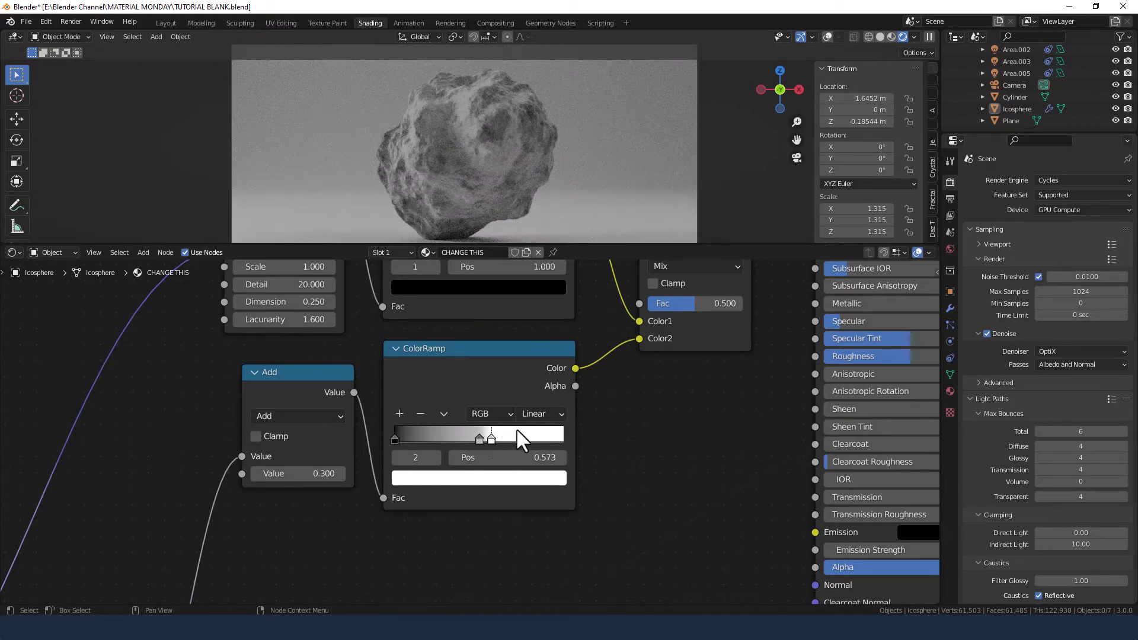
pyautogui.click(540, 414)
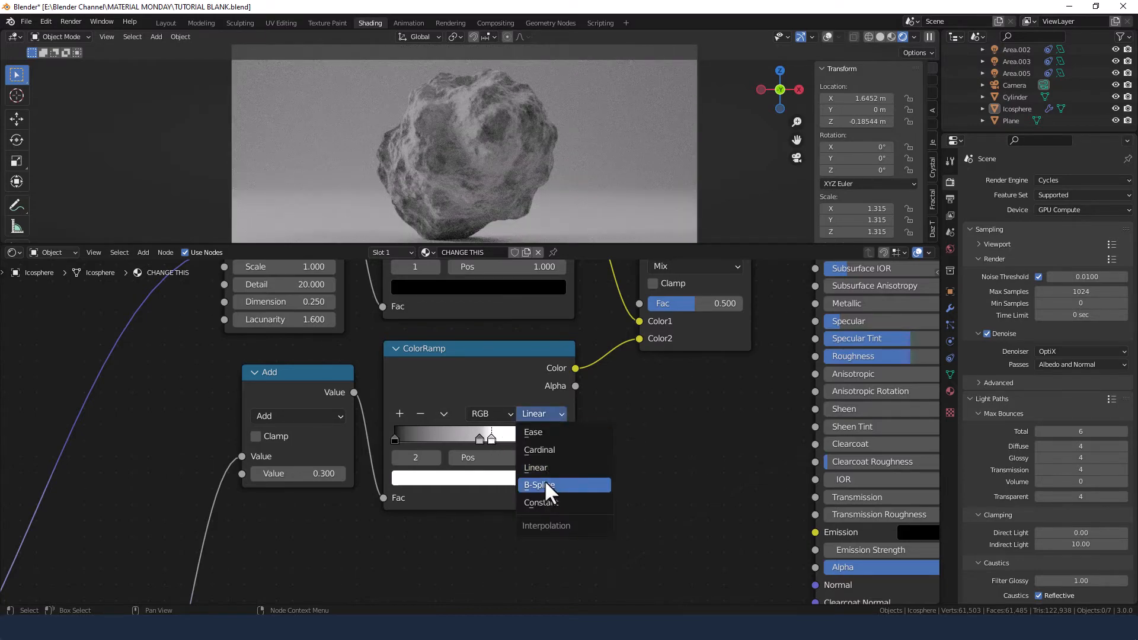
pyautogui.click(539, 484)
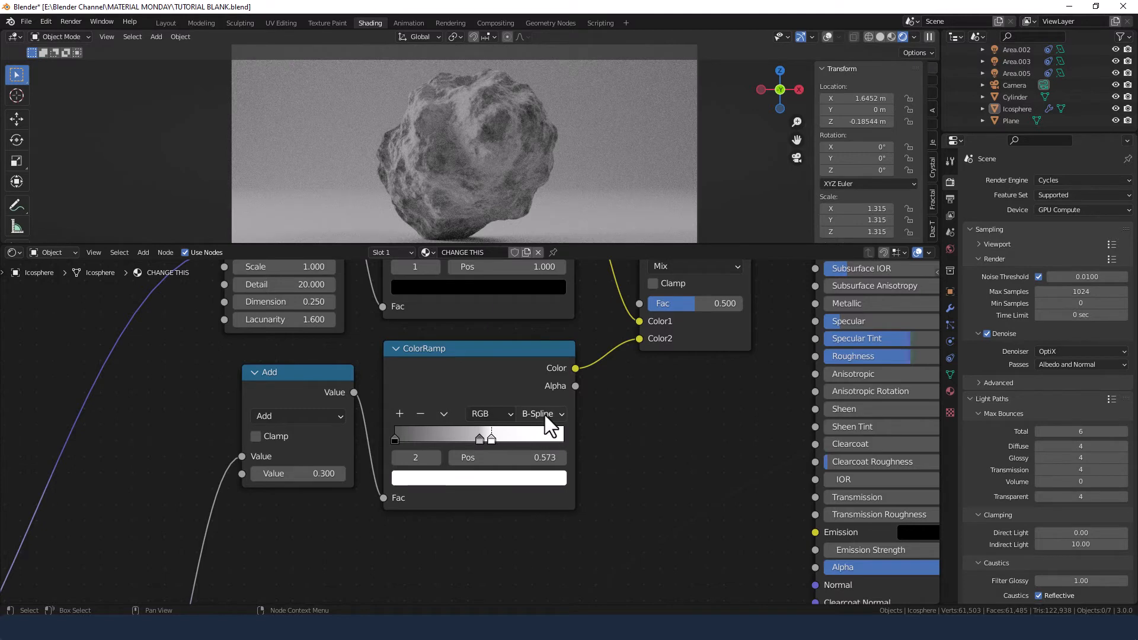
pyautogui.moveTo(541, 414)
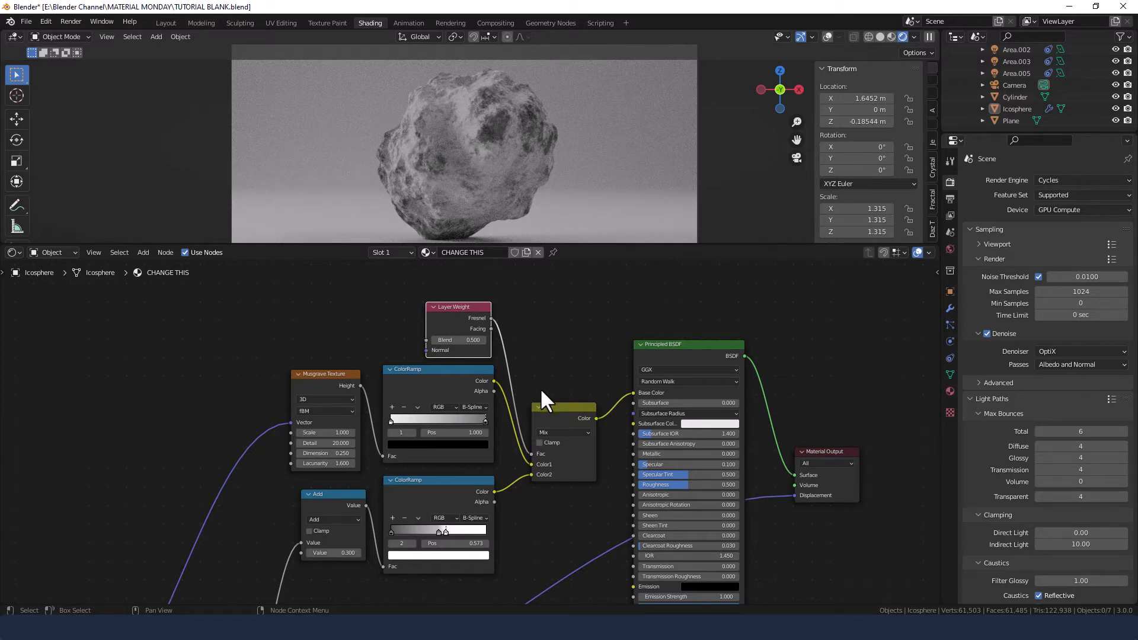
# Choose Christensen-Burley as the Principled BSDF's subsurface method
pyautogui.click(686, 381)
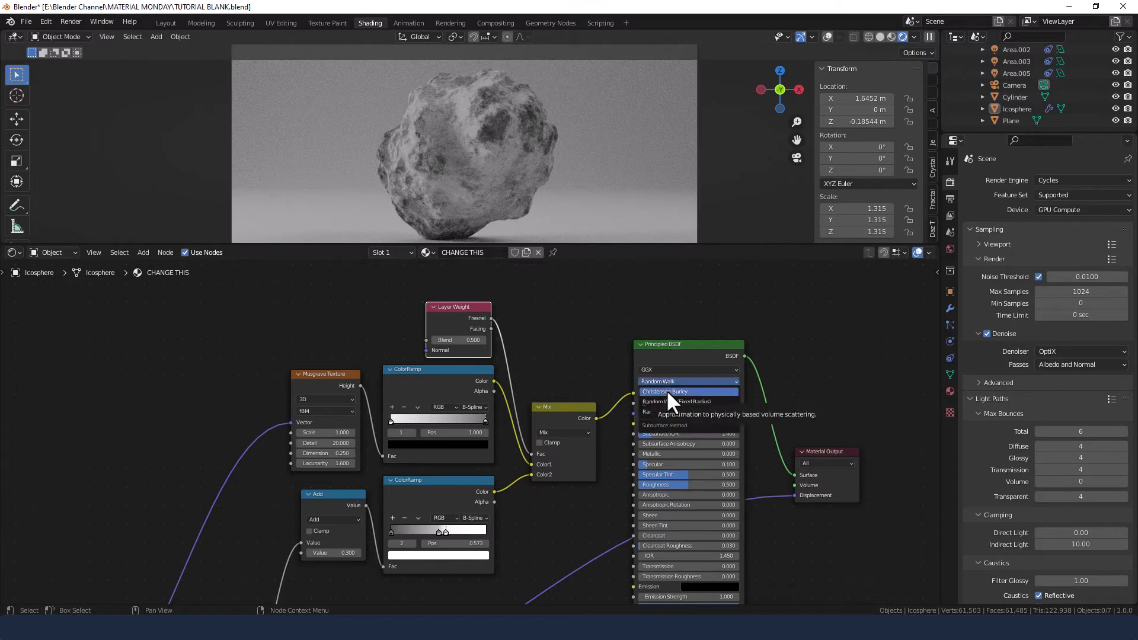
pyautogui.click(686, 391)
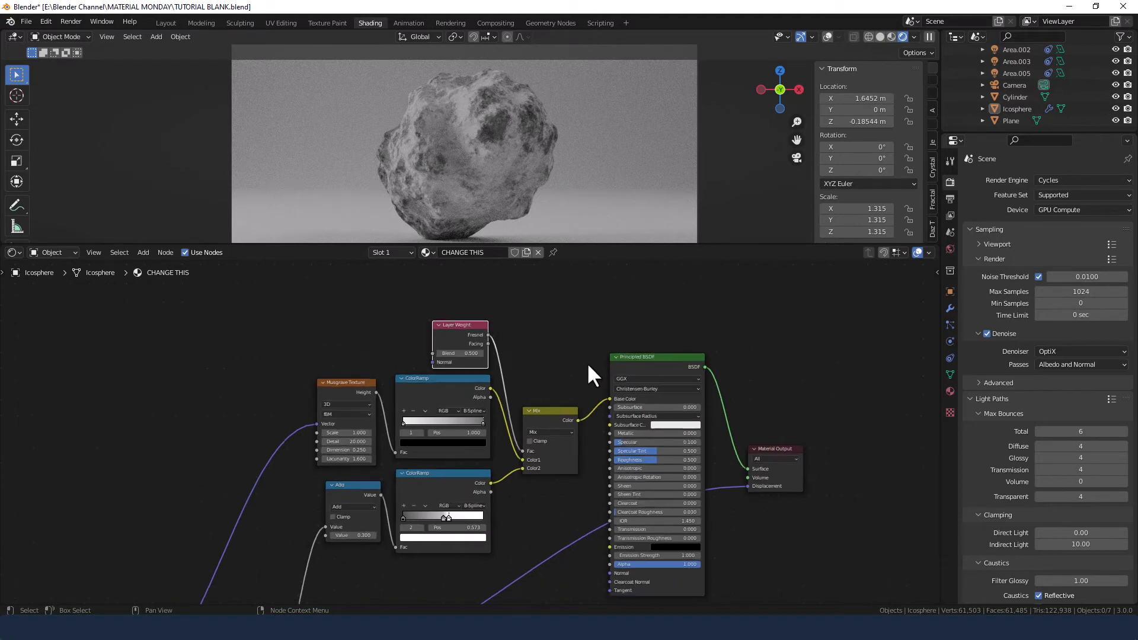
pyautogui.moveTo(591, 374); pyautogui.dragTo(508, 360)
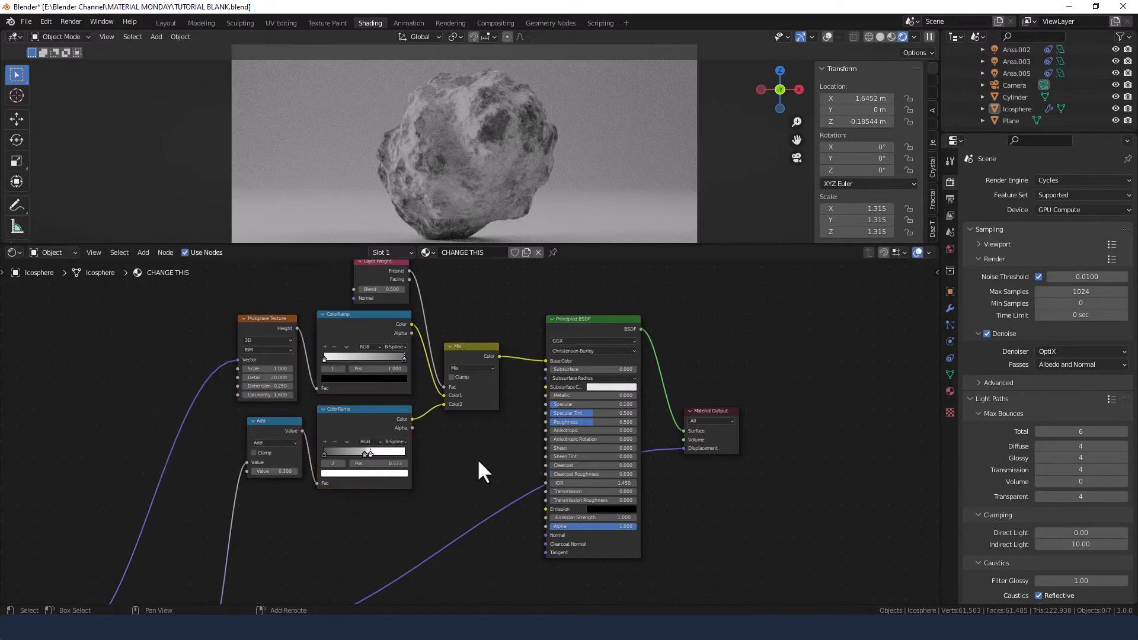
# Search for 'Bump' and place a Bump node beside the Principled BSDF
pyautogui.write('BUM')
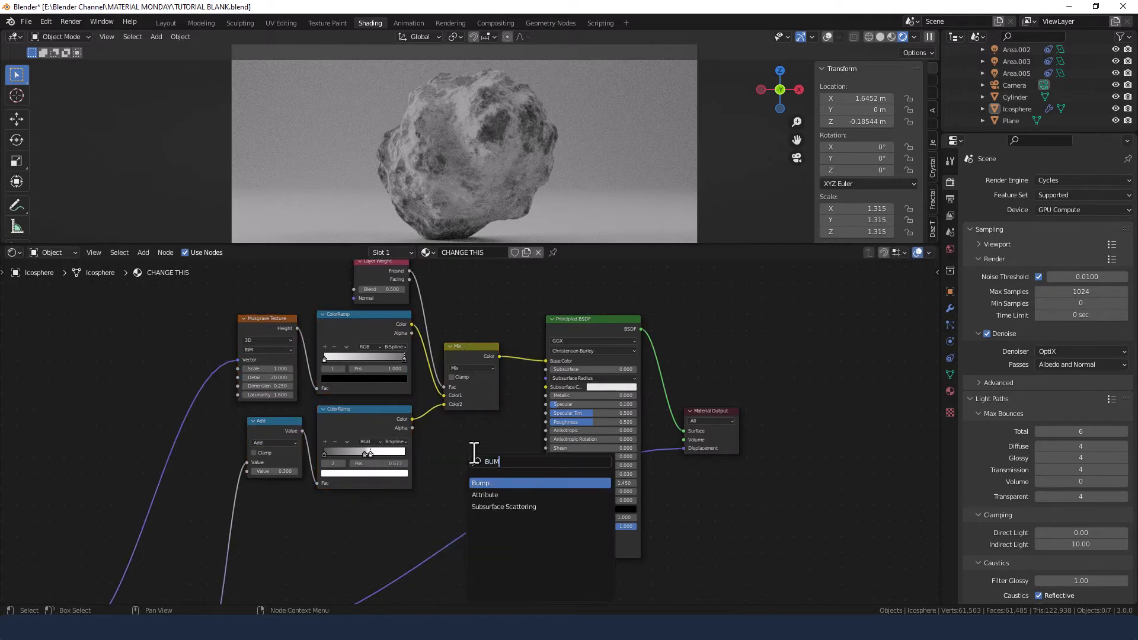
pyautogui.click(481, 483)
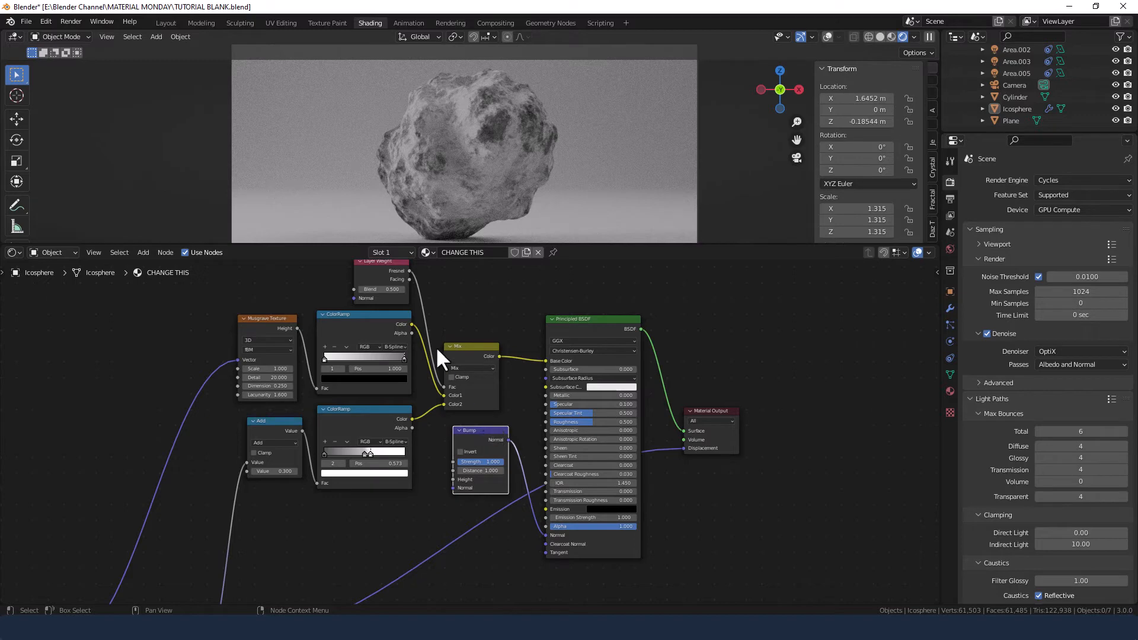
pyautogui.moveTo(372, 356)
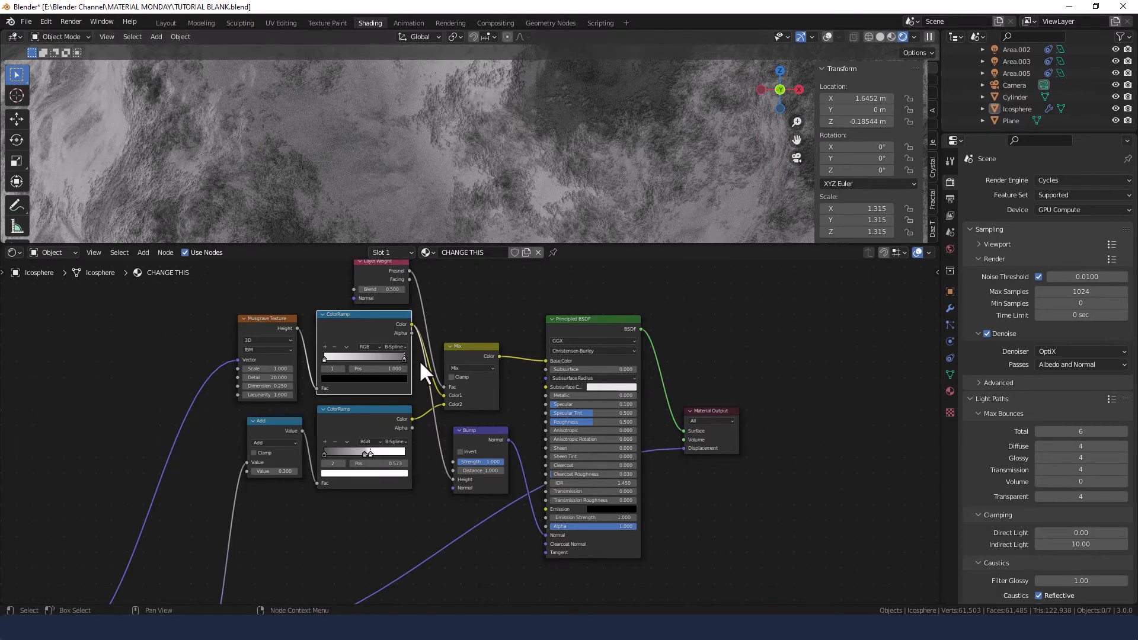
# Add a Math node before Bump Height, trying Power before settling on Maximum
pyautogui.click(143, 252)
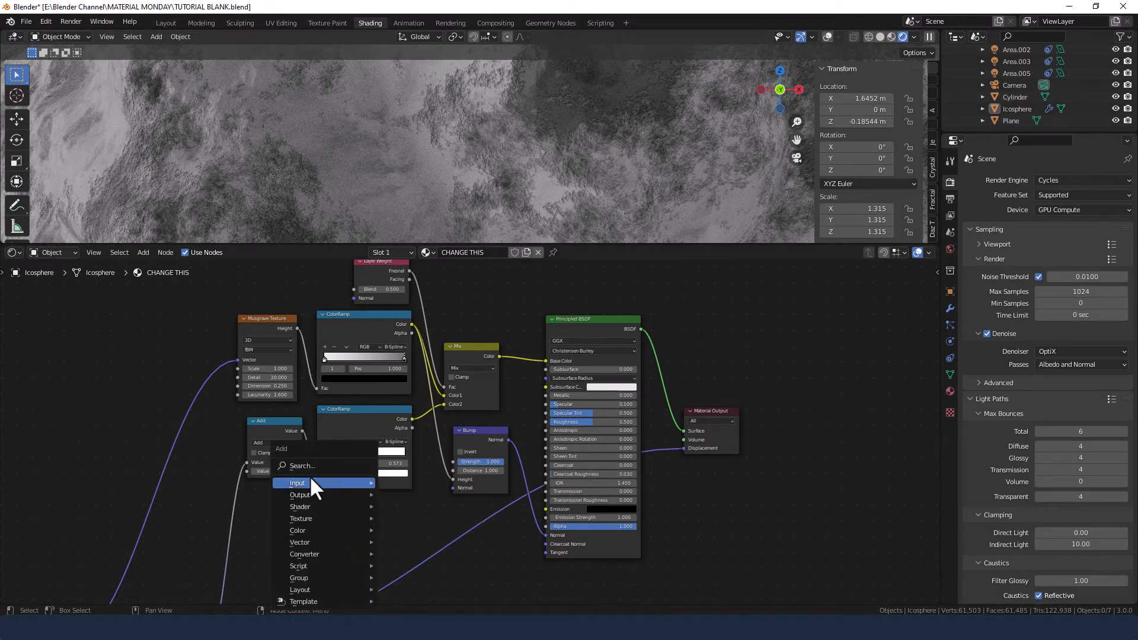
pyautogui.write('MATH')
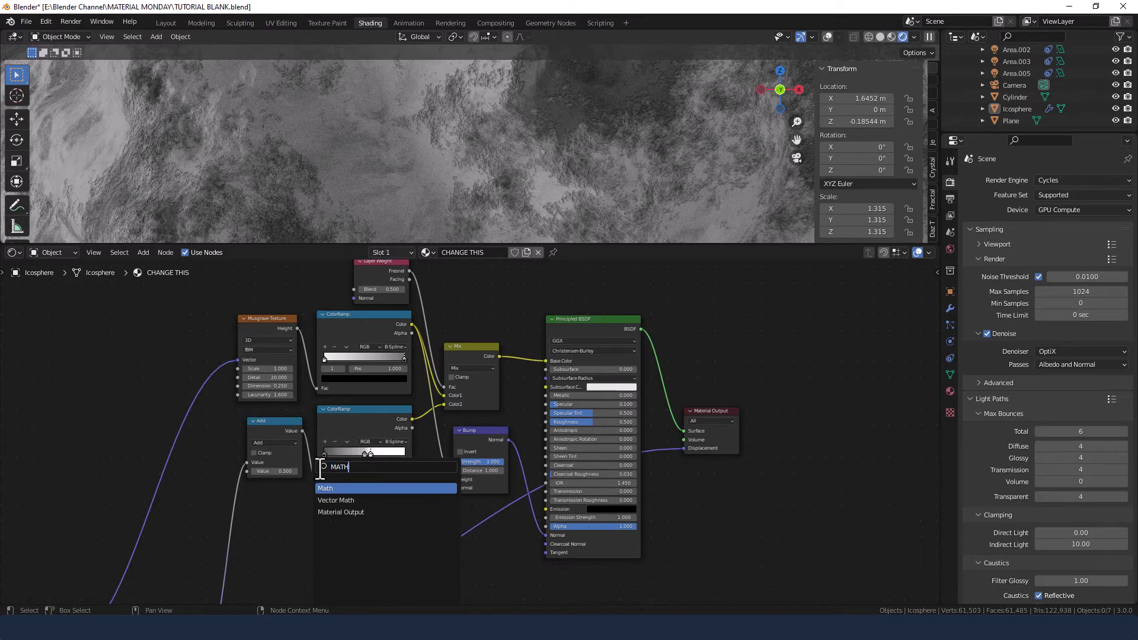
pyautogui.click(324, 488)
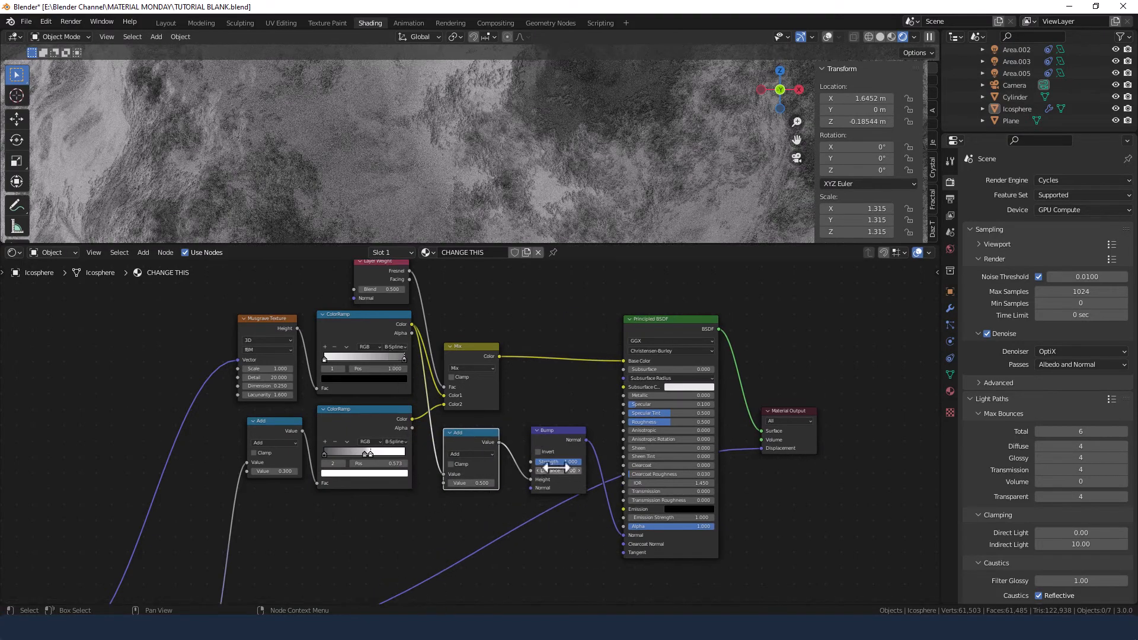
pyautogui.click(470, 454)
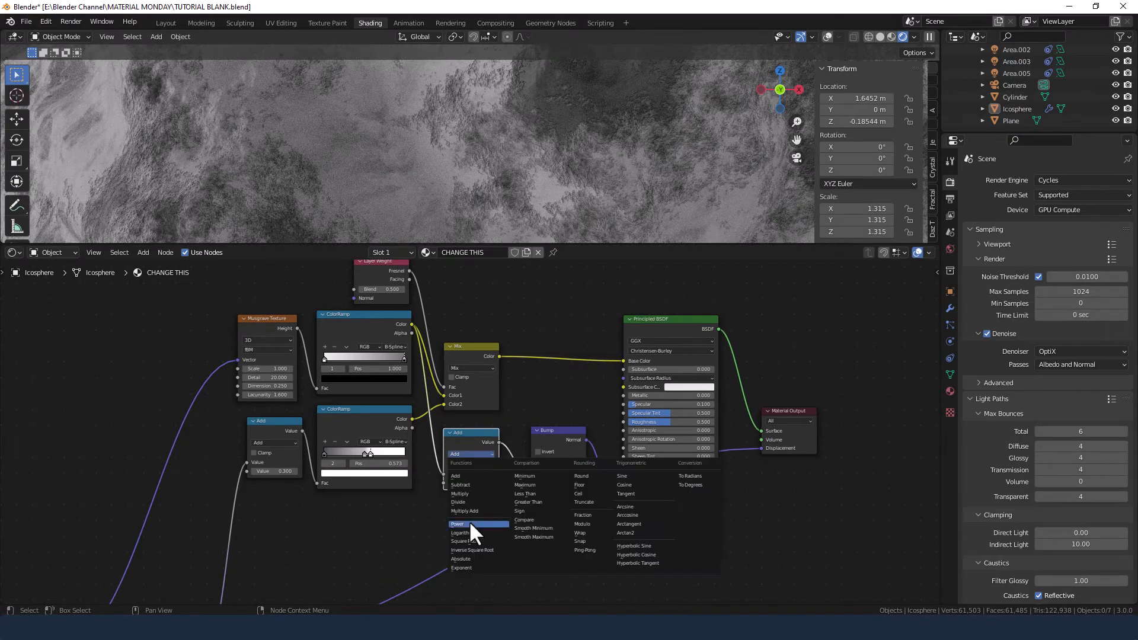
pyautogui.click(458, 524)
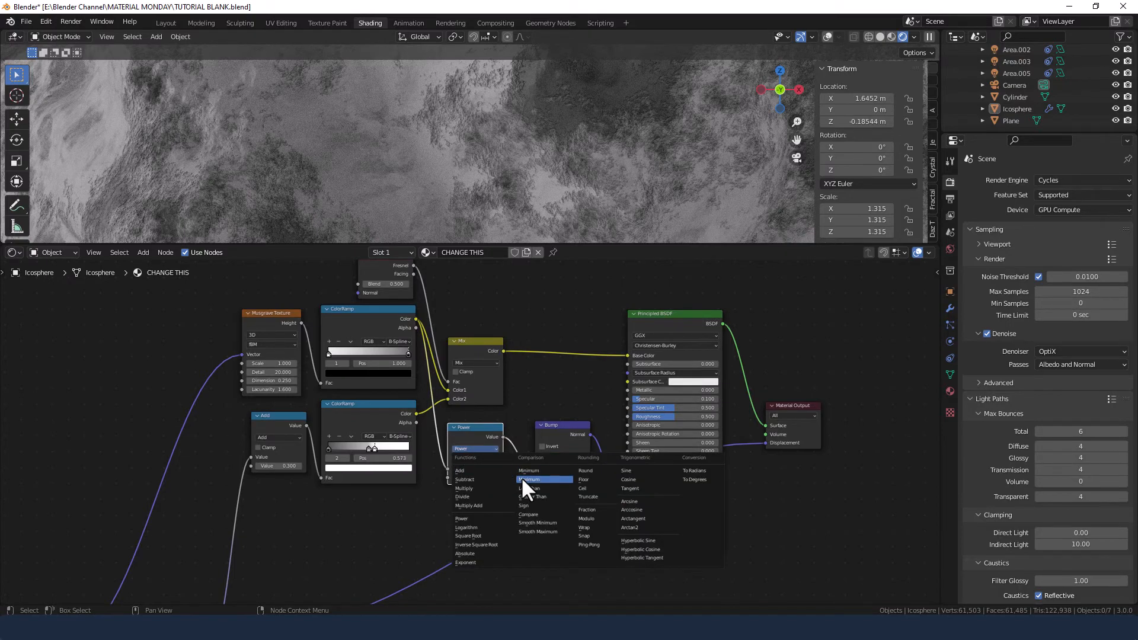
pyautogui.click(529, 479)
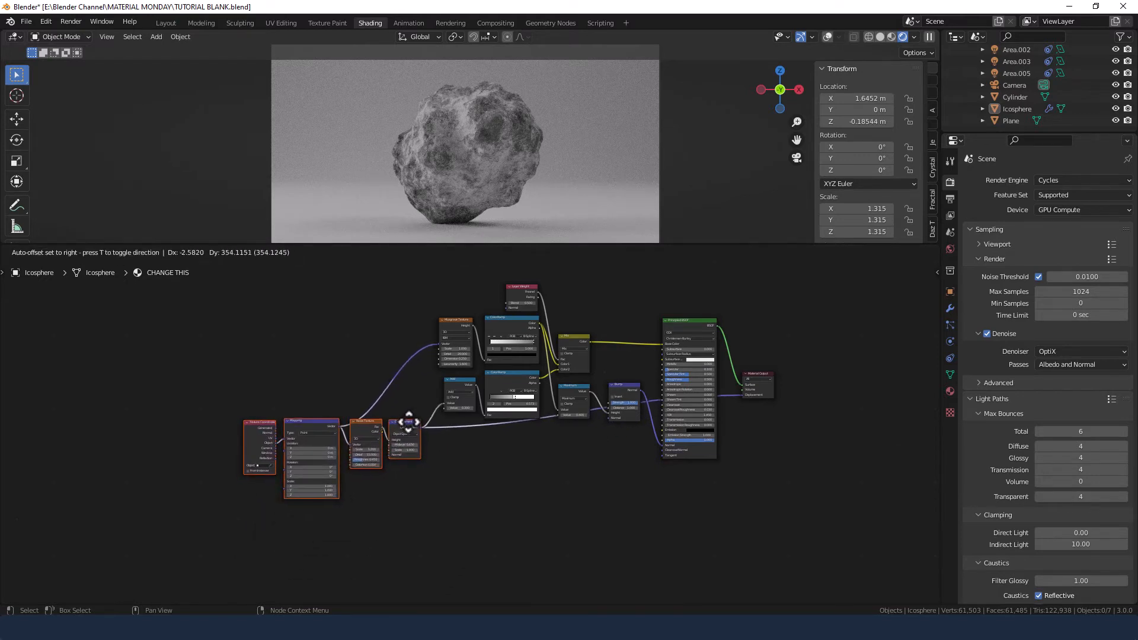
# Reposition the shader nodes and pan the view to frame the whole network
pyautogui.click(407, 423)
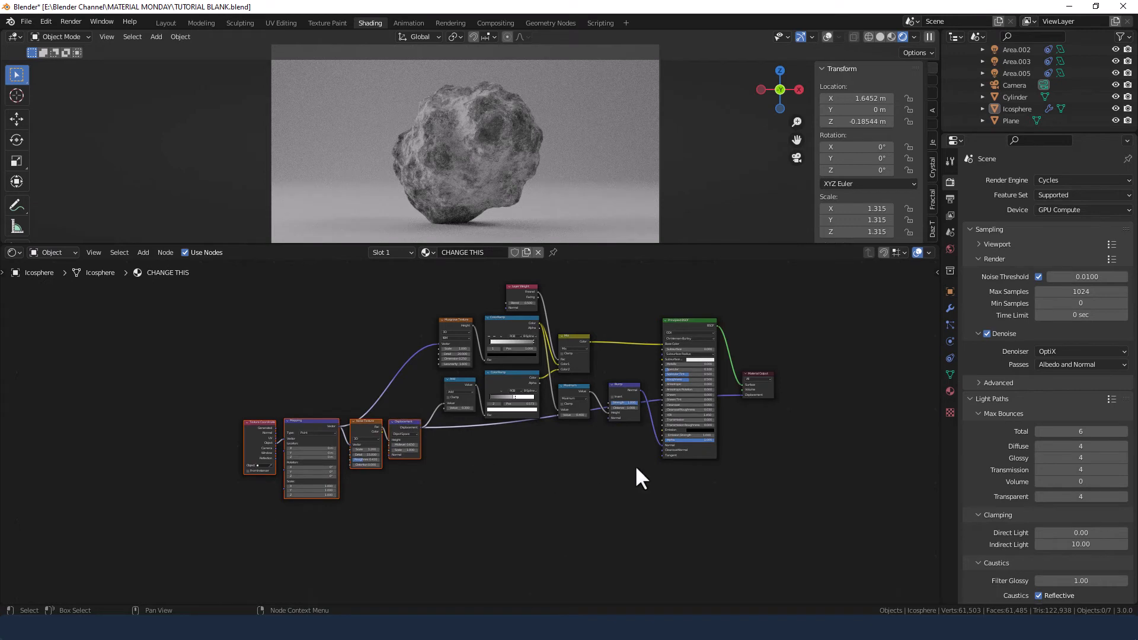
pyautogui.moveTo(461, 428)
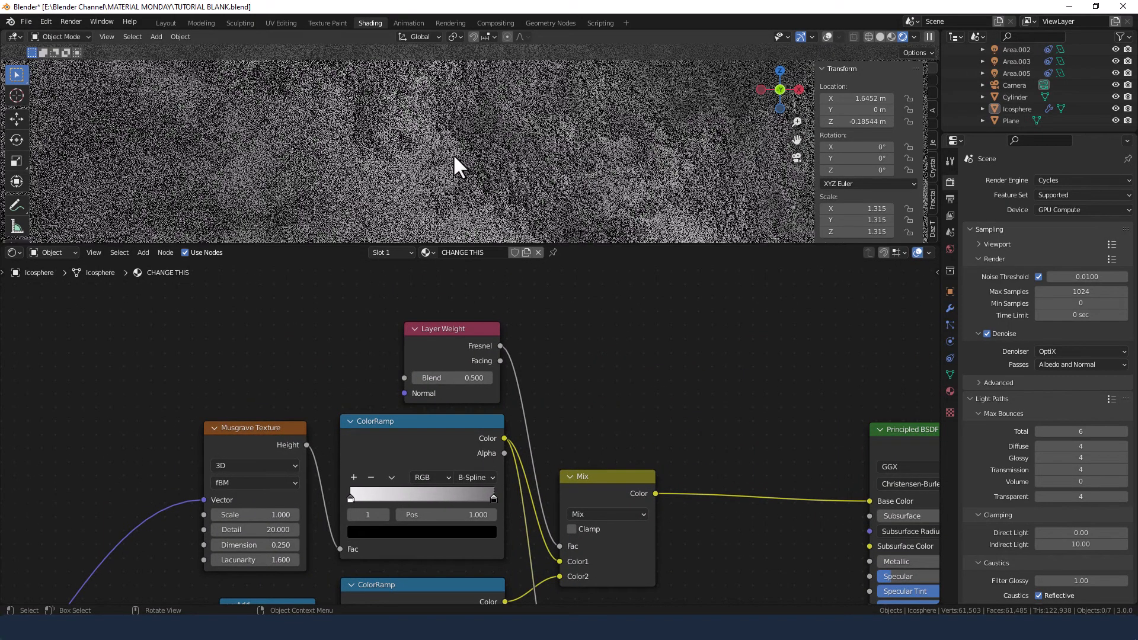
pyautogui.doubleClick(451, 377)
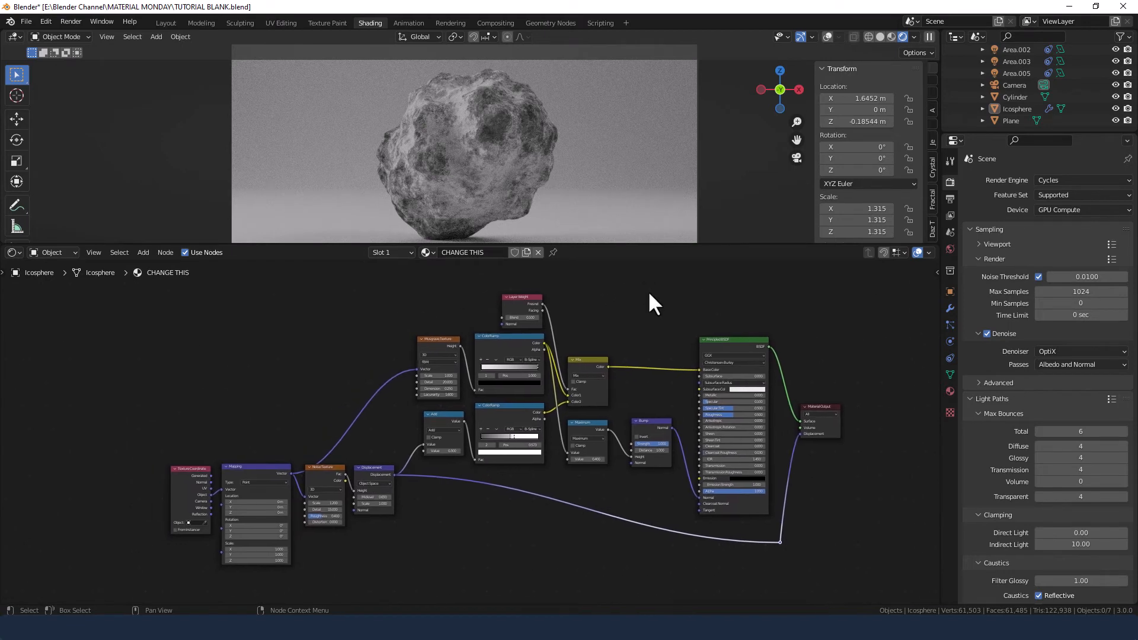
pyautogui.moveTo(648, 301)
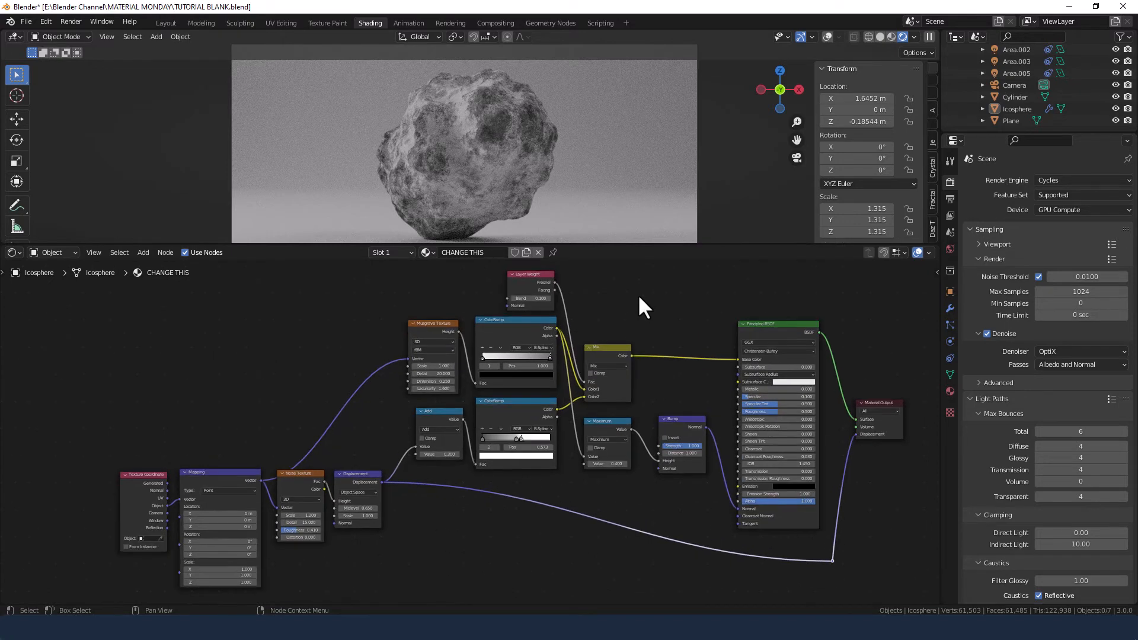
pyautogui.moveTo(643, 305); pyautogui.dragTo(602, 294)
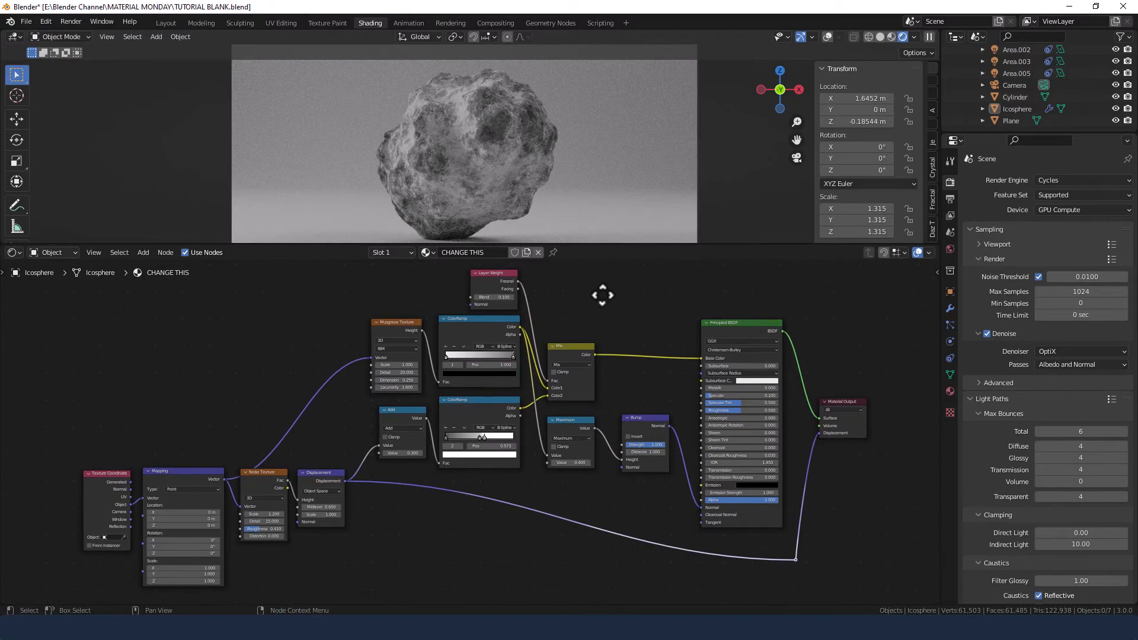
pyautogui.moveTo(483, 189)
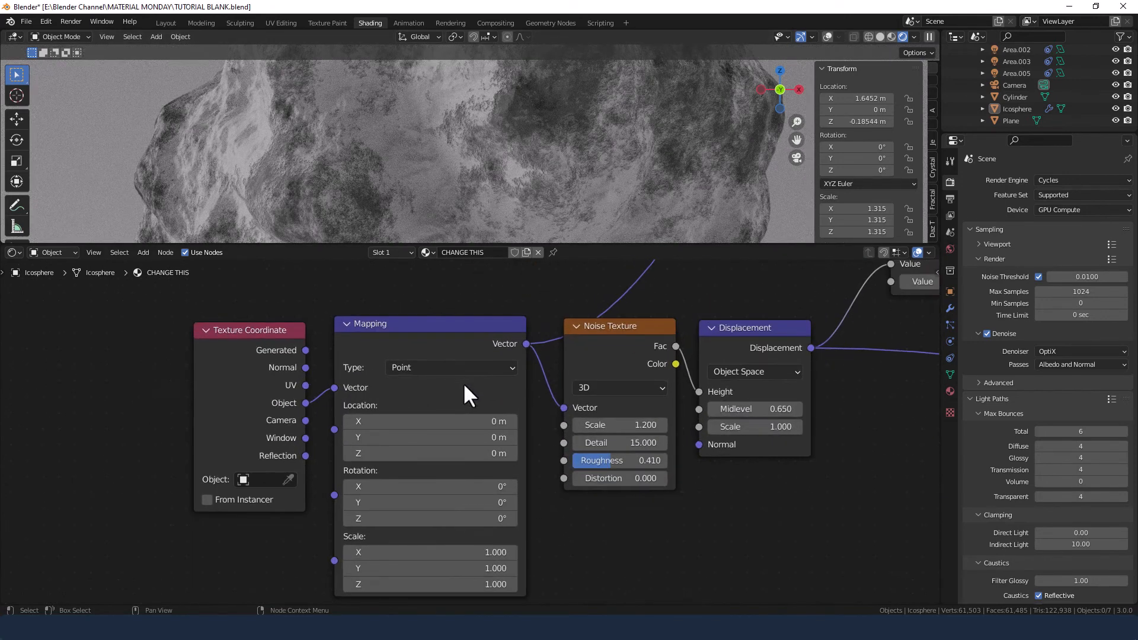
# Set the Mapping node's Type to Vector
pyautogui.click(450, 368)
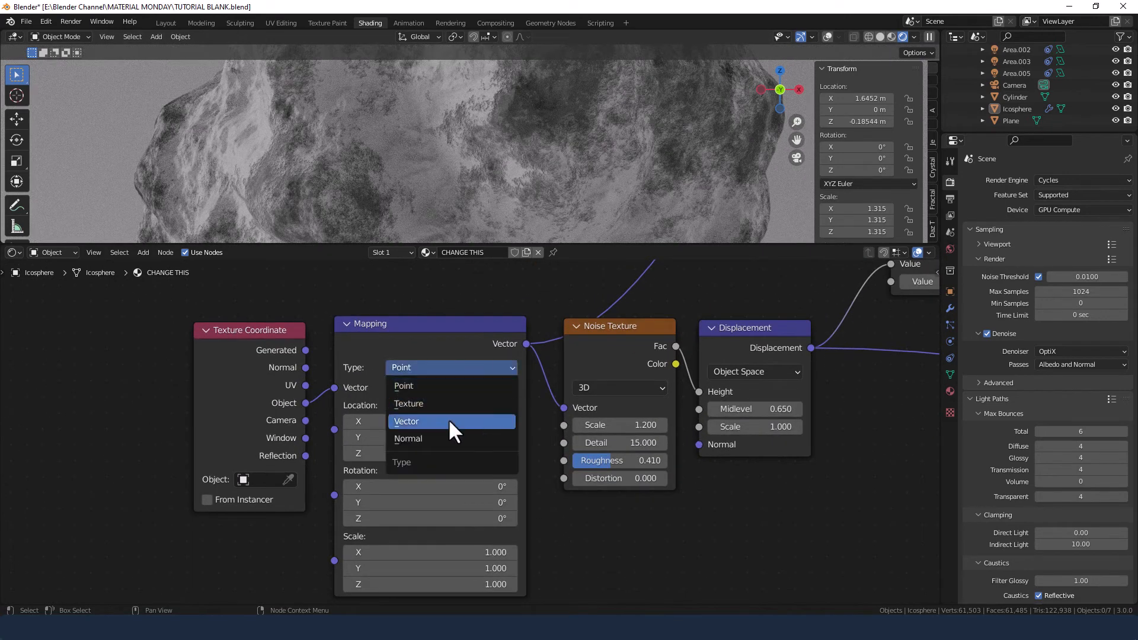
pyautogui.moveTo(451, 426)
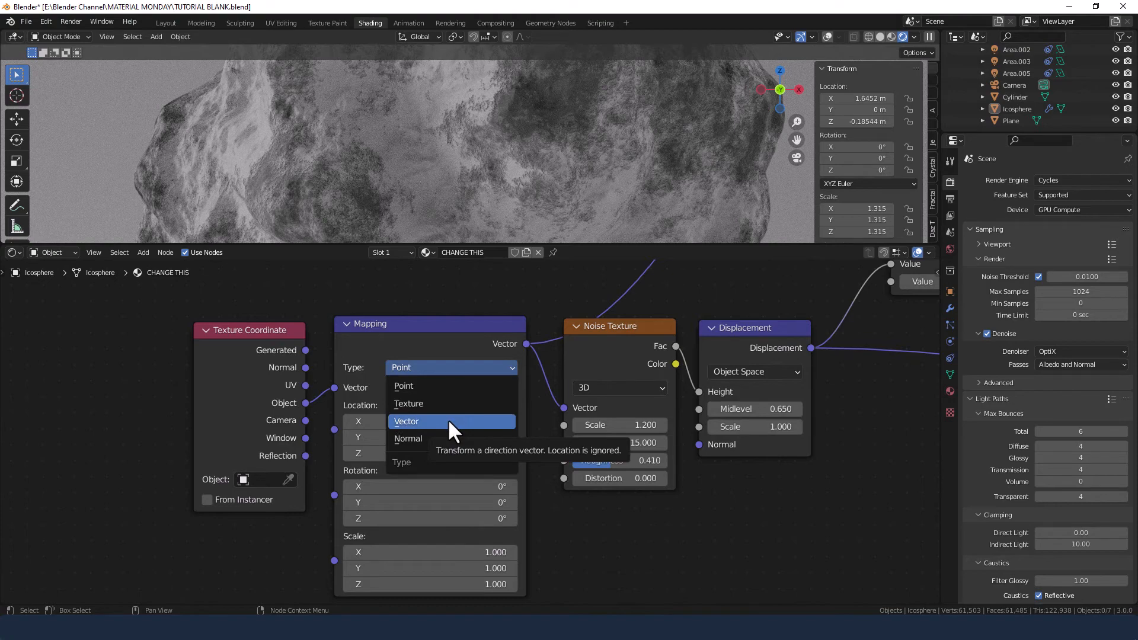
pyautogui.moveTo(436, 432)
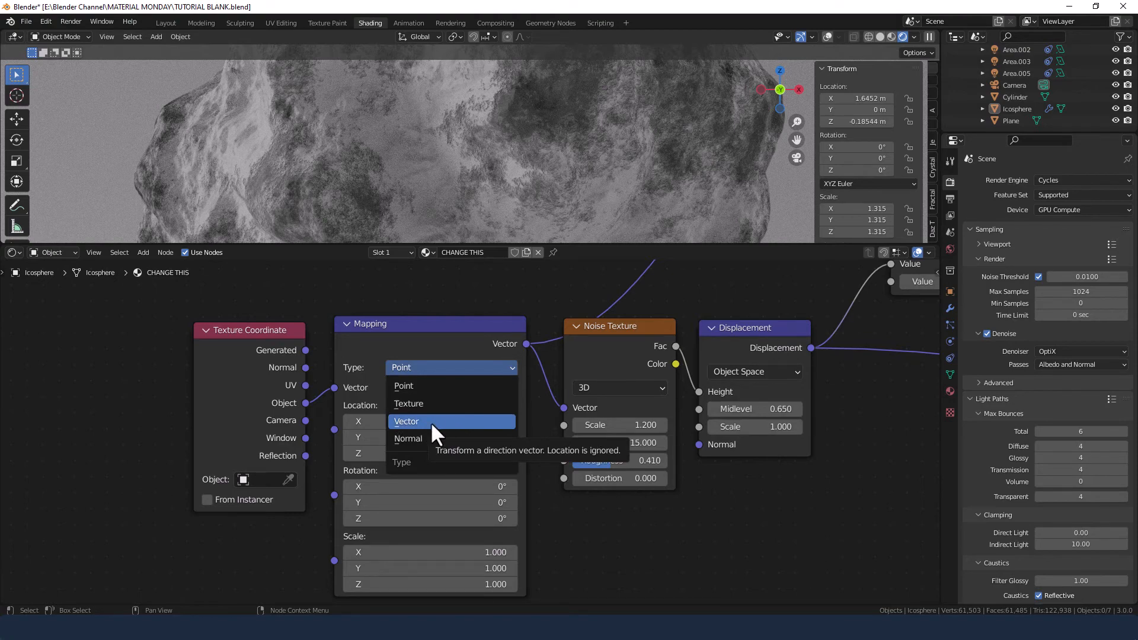
pyautogui.click(407, 421)
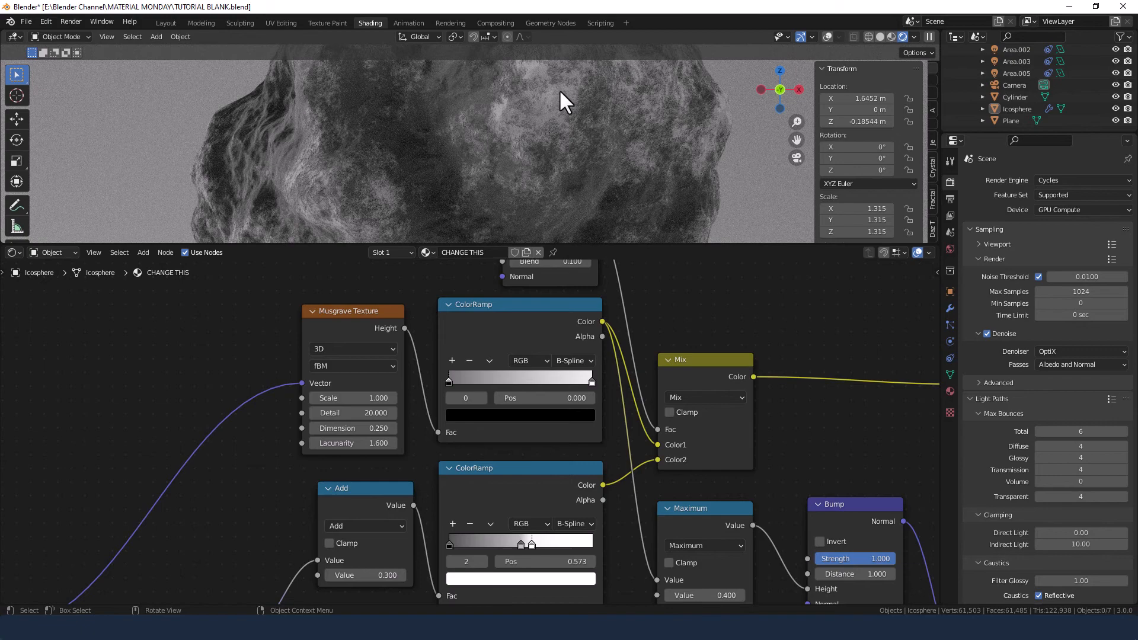
pyautogui.moveTo(432, 192)
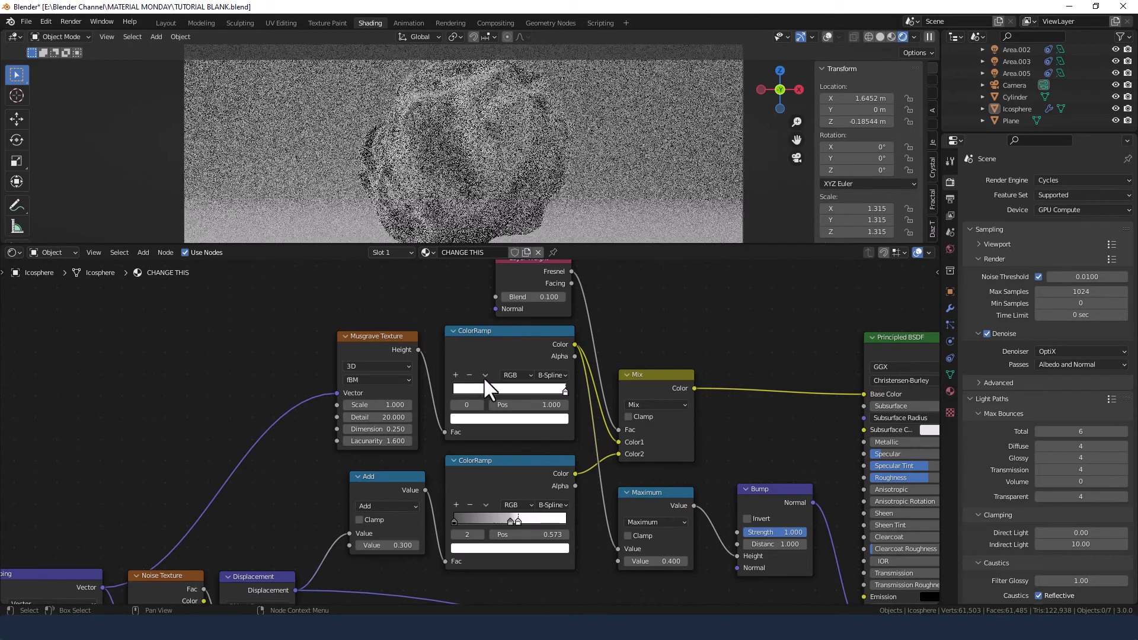
# Flip the gradient of the Musgrave-fed colour ramp
pyautogui.moveTo(565, 390); pyautogui.dragTo(453, 390)
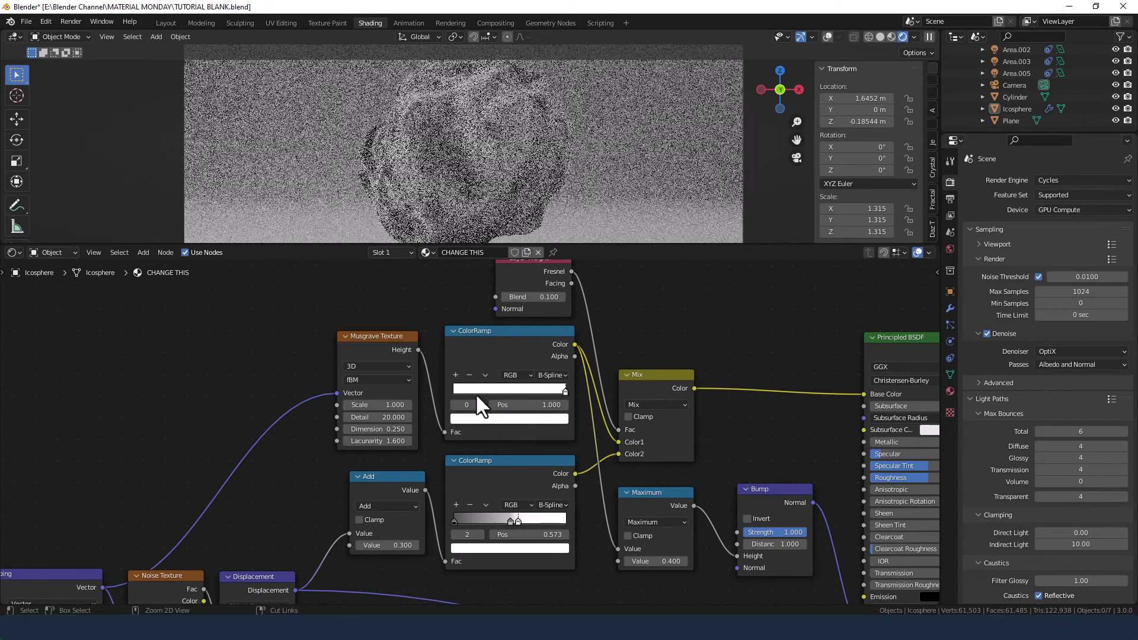
pyautogui.rightClick(475, 404)
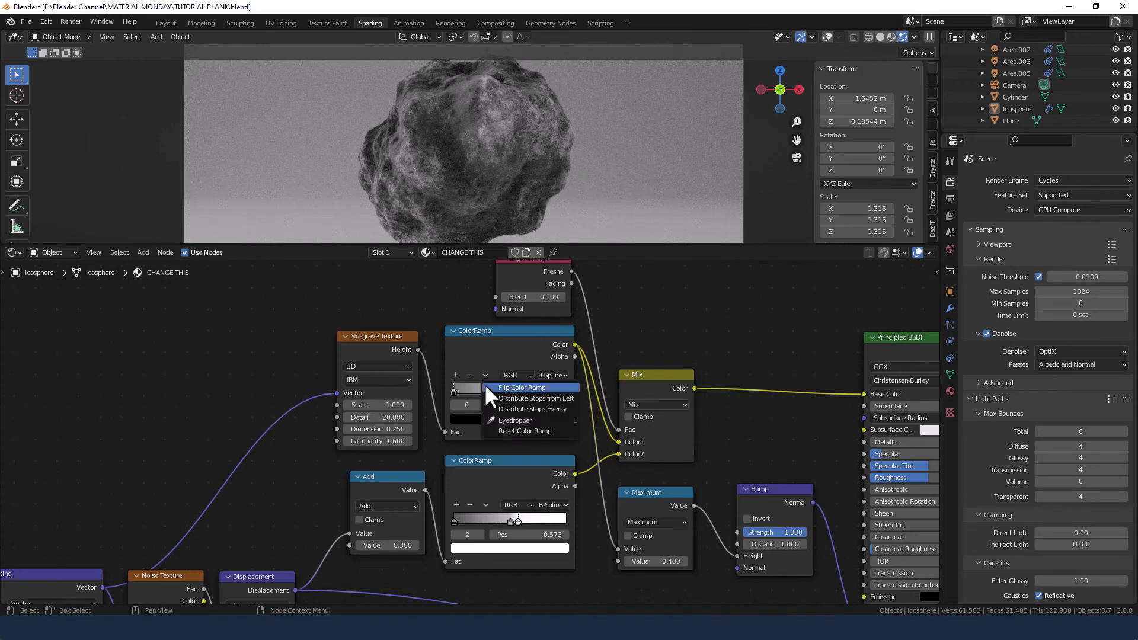
pyautogui.click(521, 388)
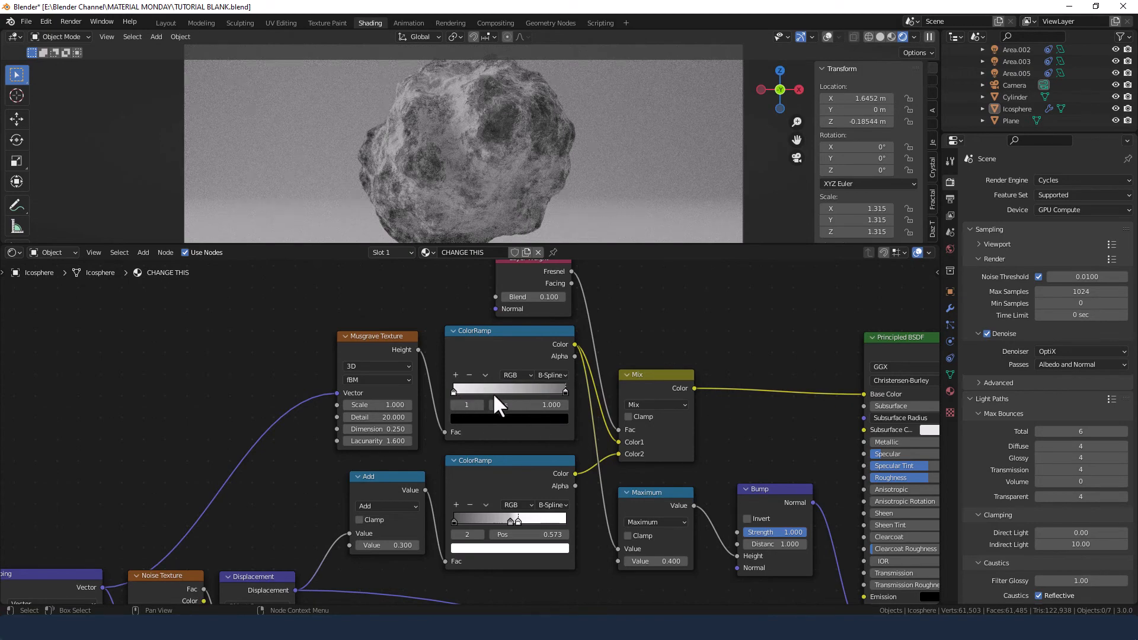
# Reposition the ramp's stops (around 0.155 and 0.659) for lighter, mottled rock patches
pyautogui.moveTo(564, 390); pyautogui.dragTo(517, 390)
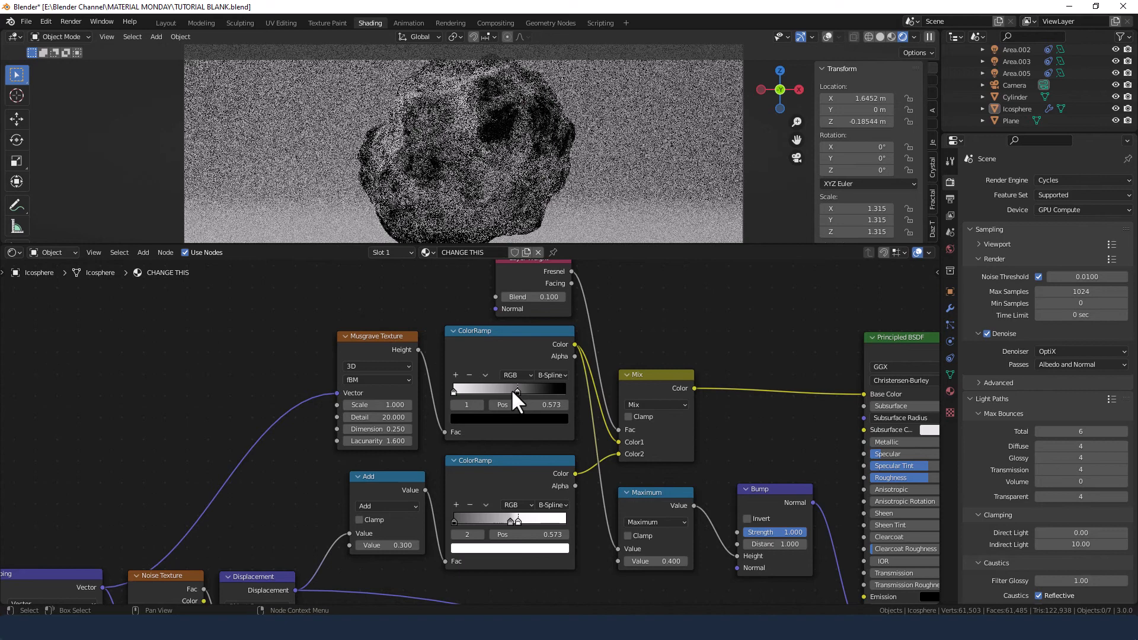
pyautogui.moveTo(515, 390); pyautogui.dragTo(472, 390)
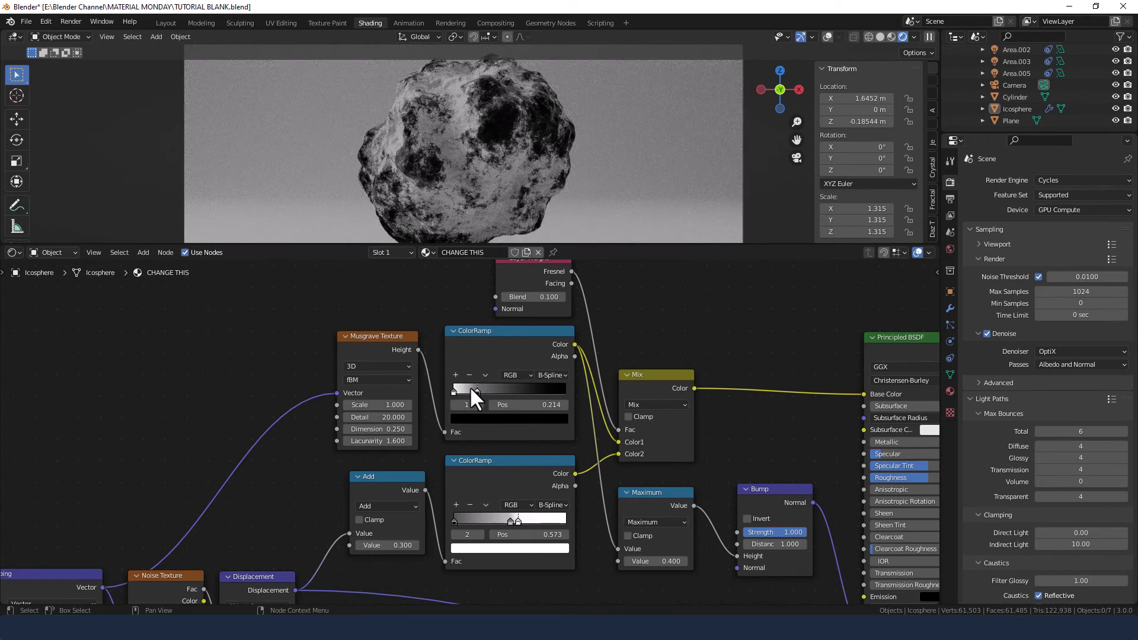
pyautogui.moveTo(475, 390); pyautogui.dragTo(470, 390)
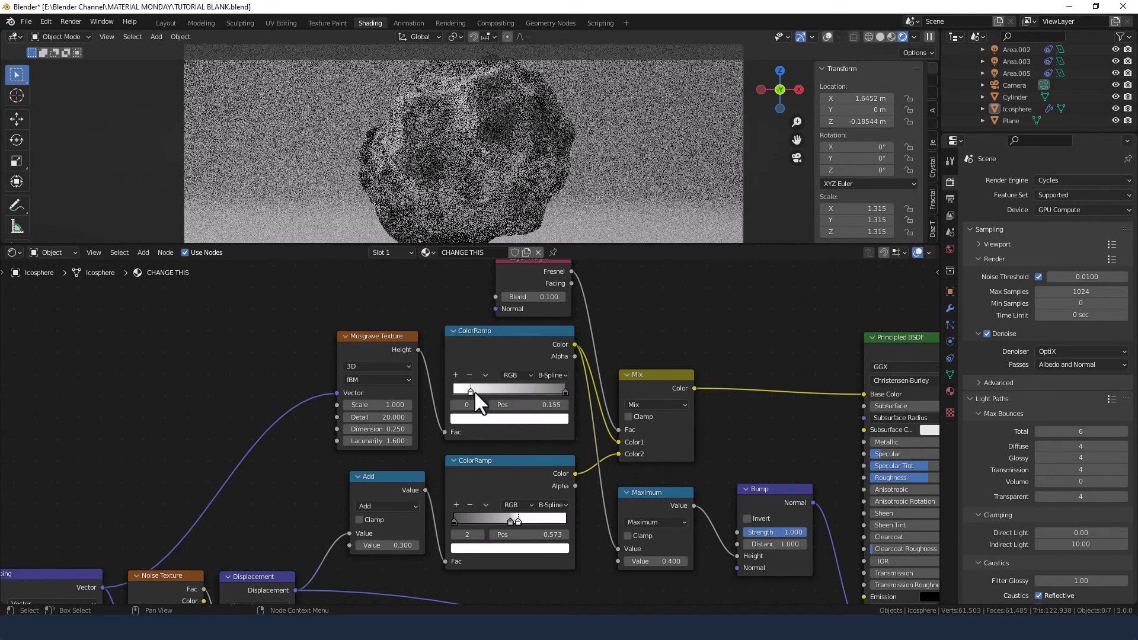
pyautogui.moveTo(470, 390); pyautogui.dragTo(527, 390)
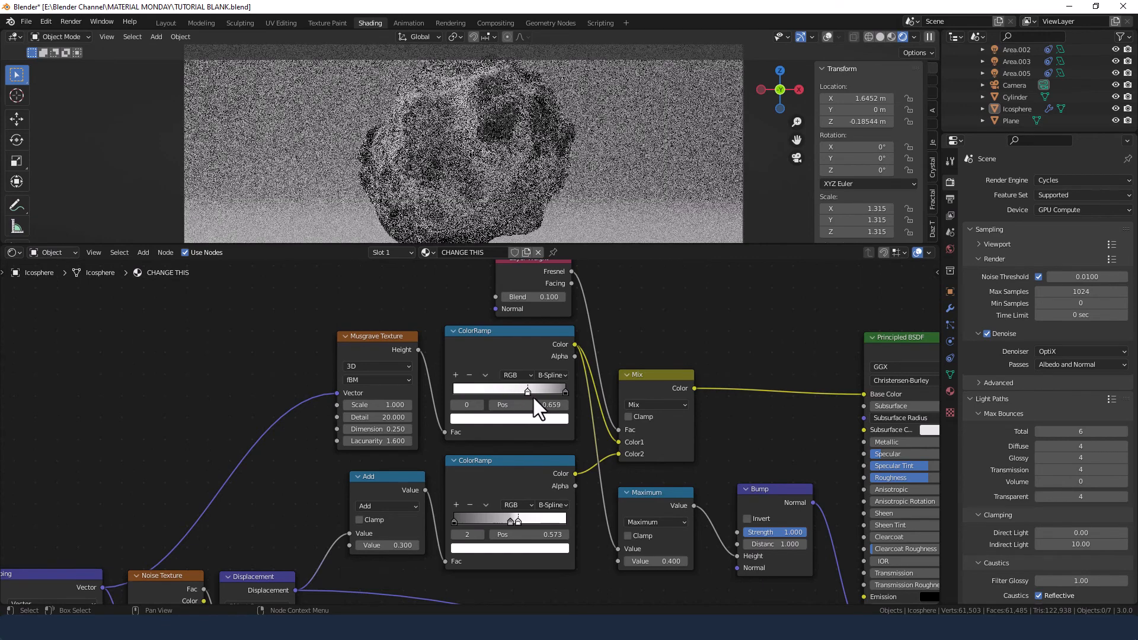
pyautogui.moveTo(527, 390); pyautogui.dragTo(450, 390)
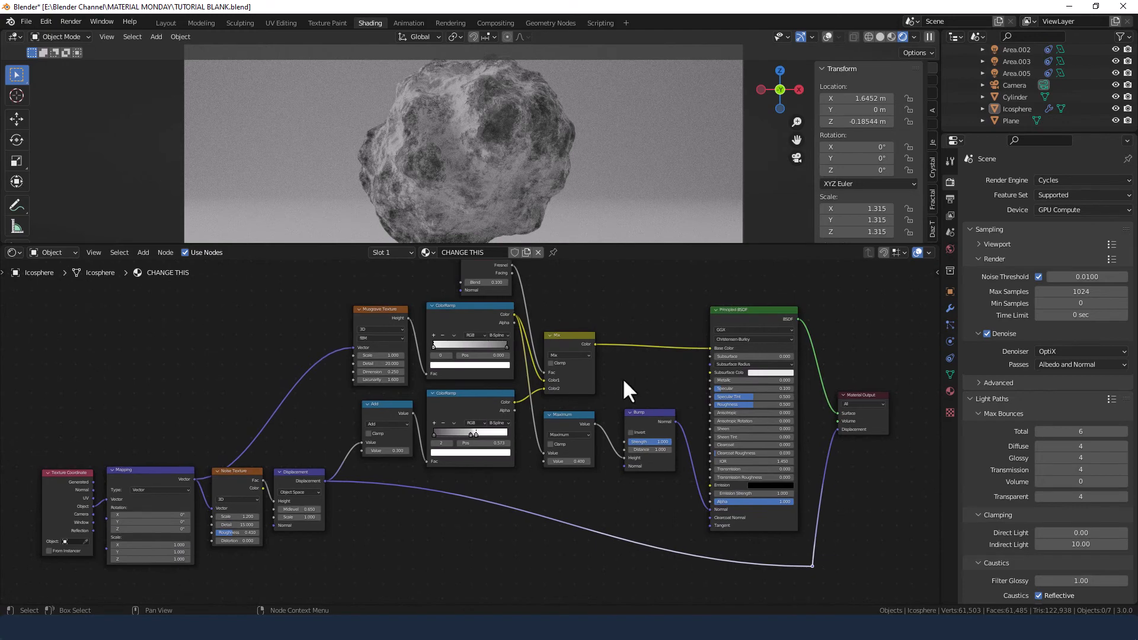
pyautogui.scroll(-3)
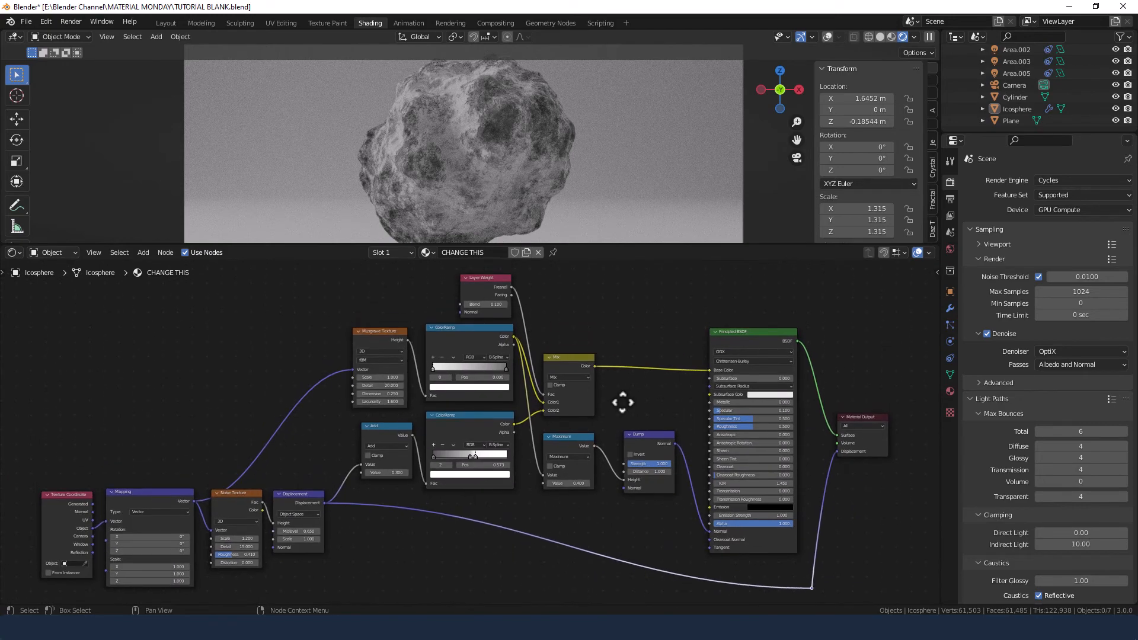